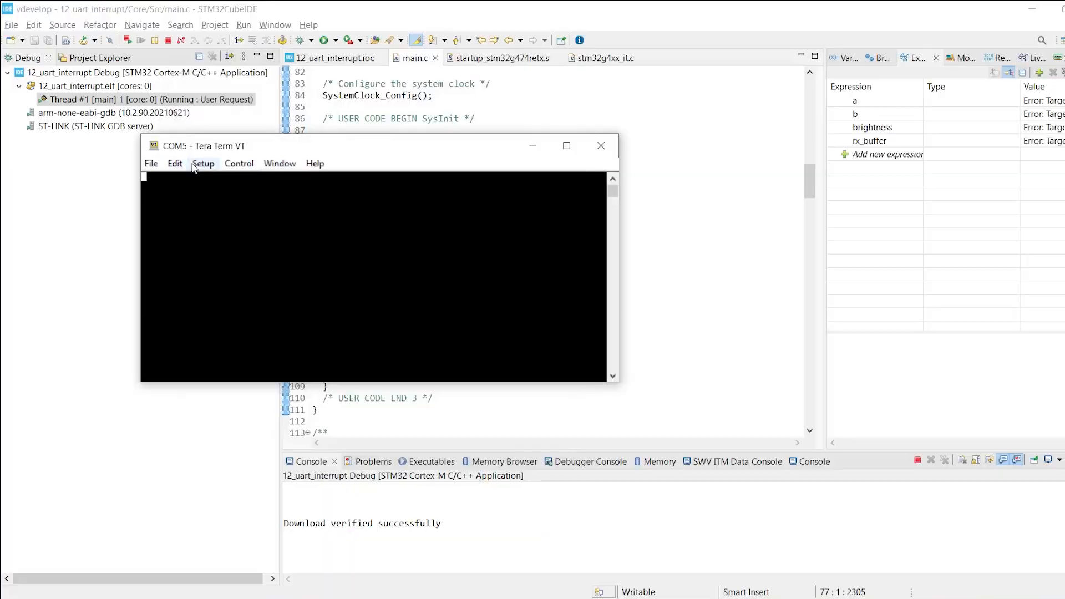
Enable Local echo in Terminal setup and type 'efghefgh' to verify the board echoes it back
click(202, 163)
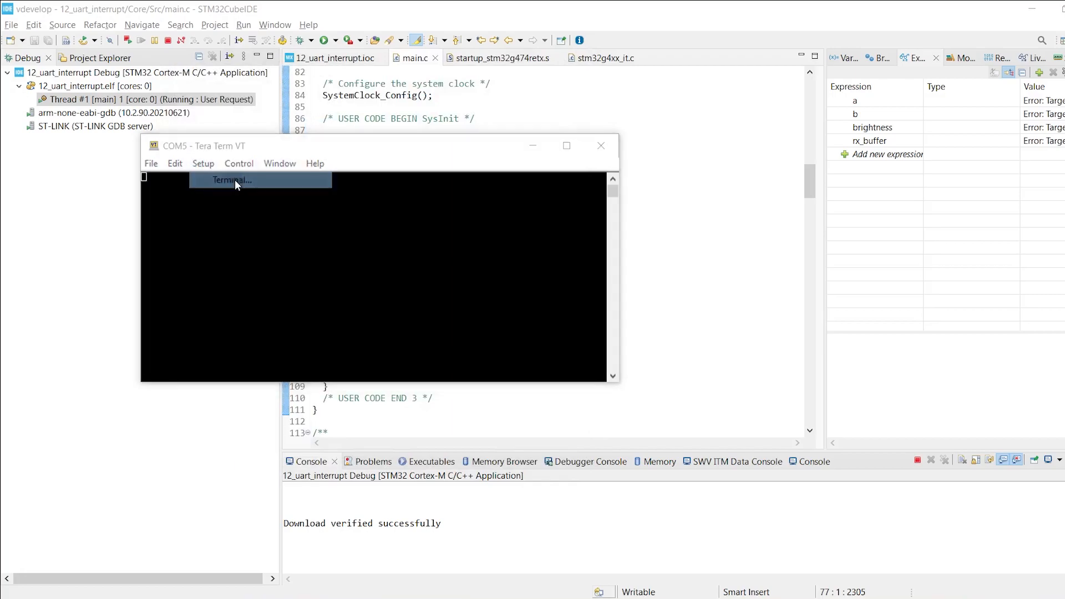
click(232, 179)
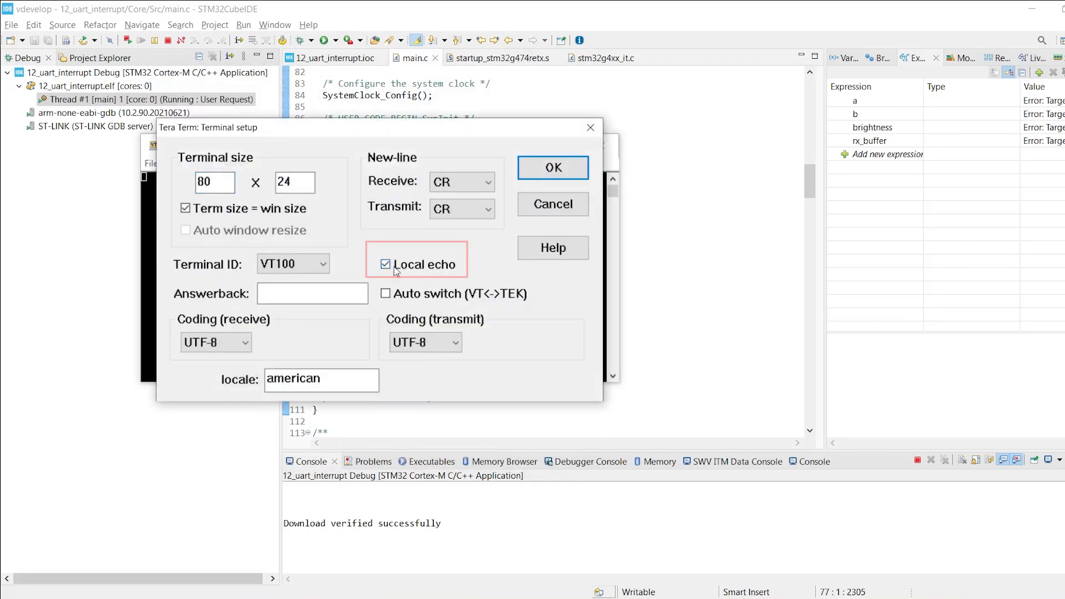
click(552, 166)
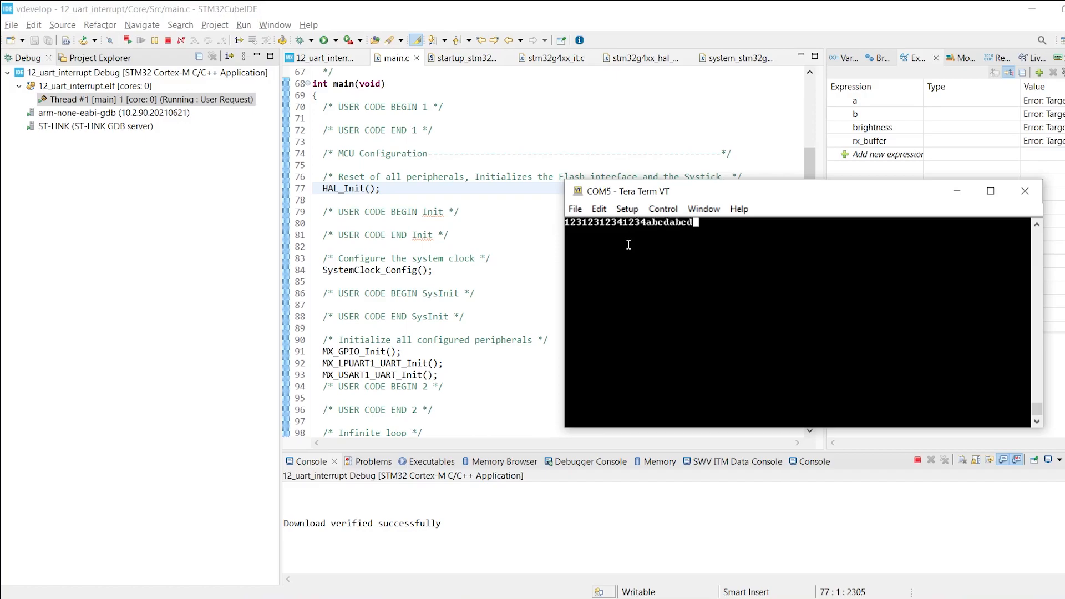
text(efghefgh)
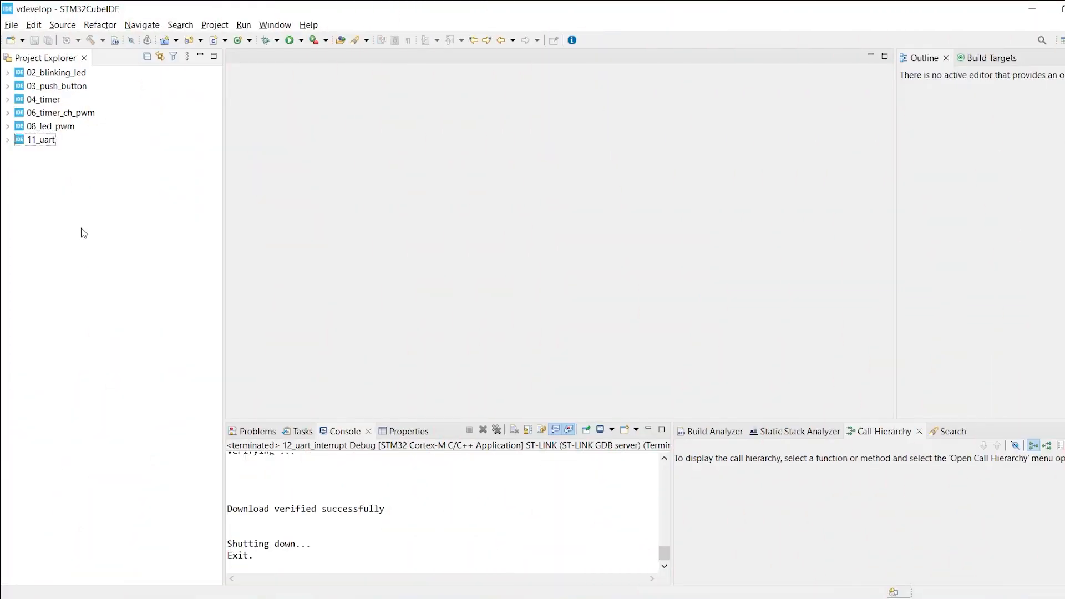
Create a new STM32 project for board NUCLEO-G474RE named 12_uart_interrupt with default peripheral initialization
right_click(80, 233)
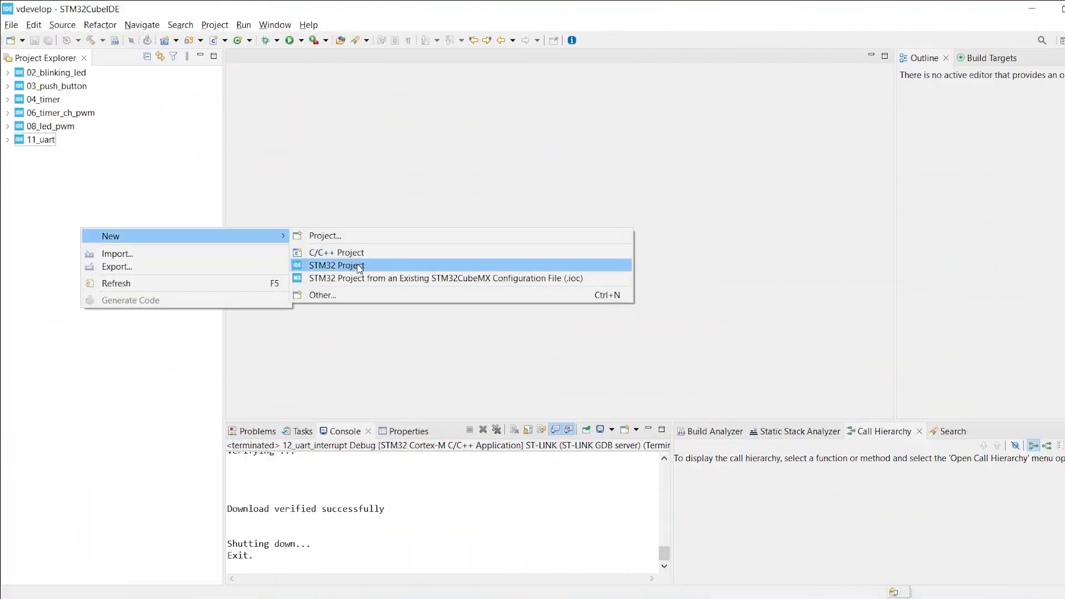
click(336, 265)
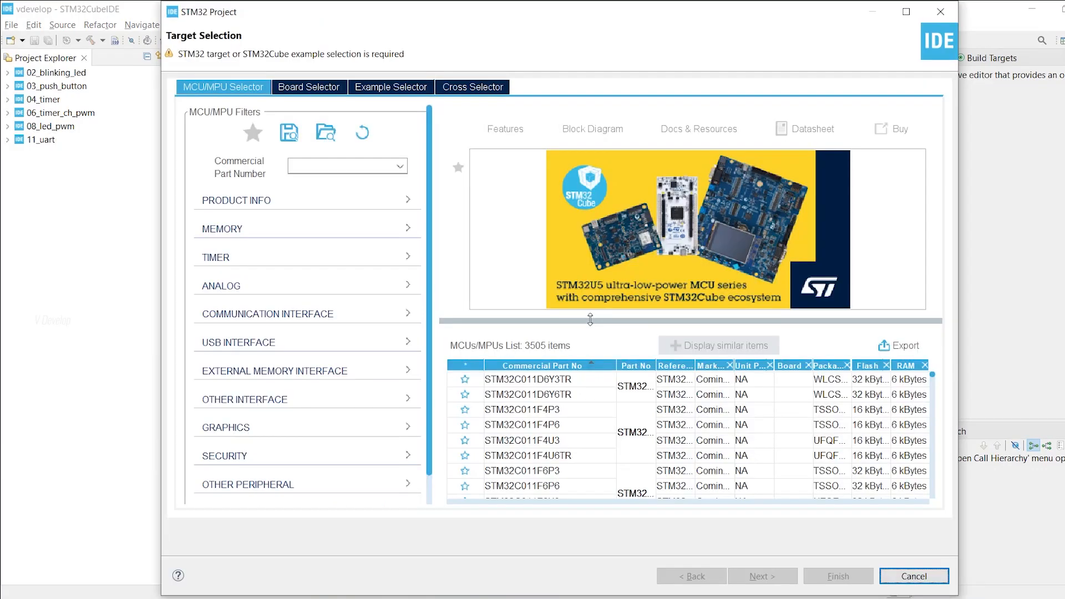
click(308, 87)
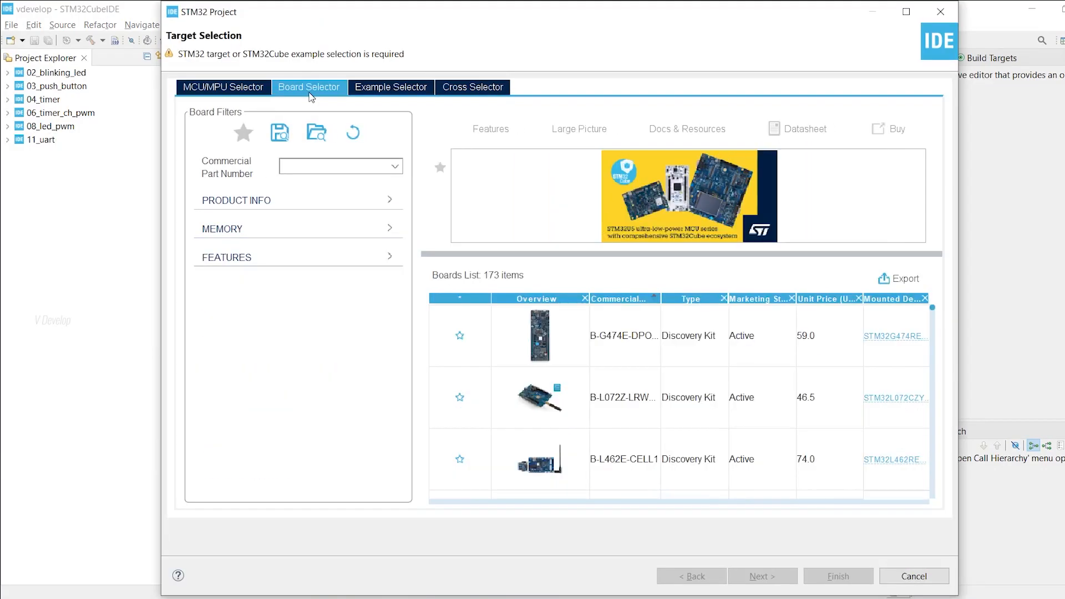
text(d)
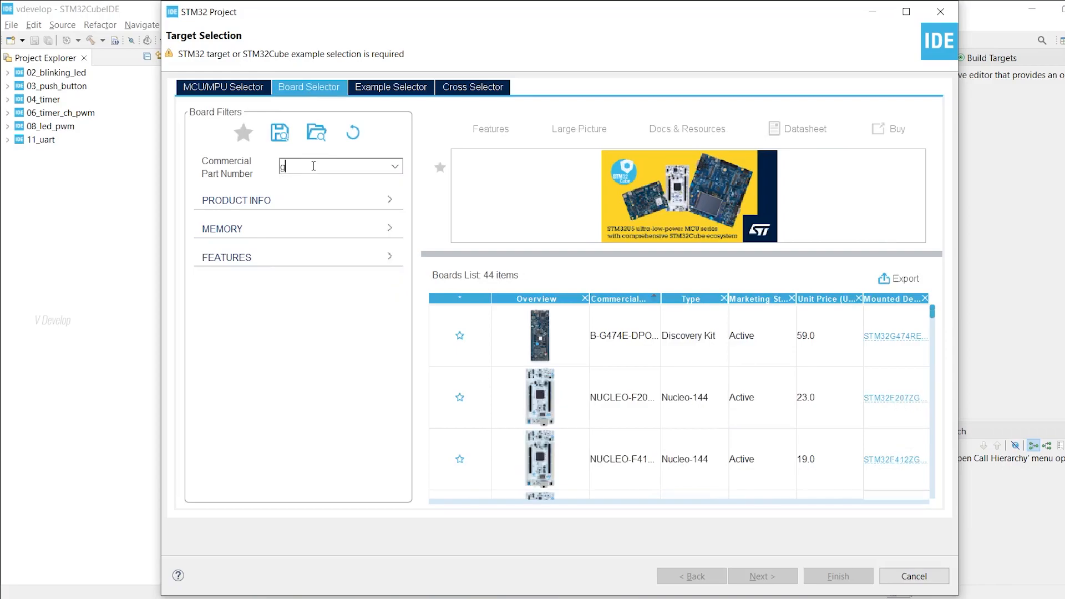
text(NUCLEO-G474RE)
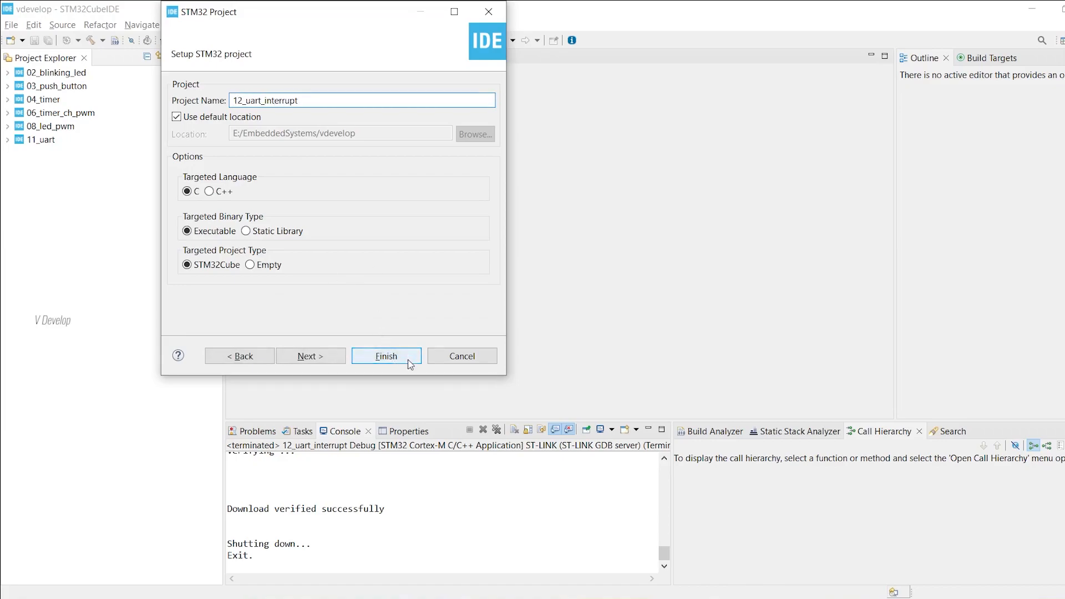
click(384, 356)
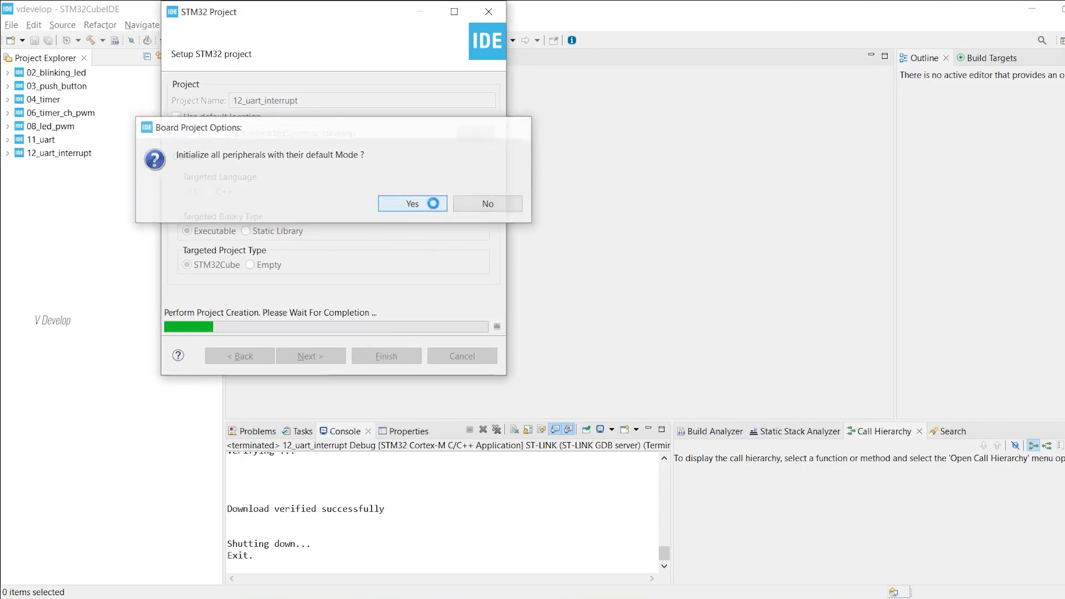
click(412, 203)
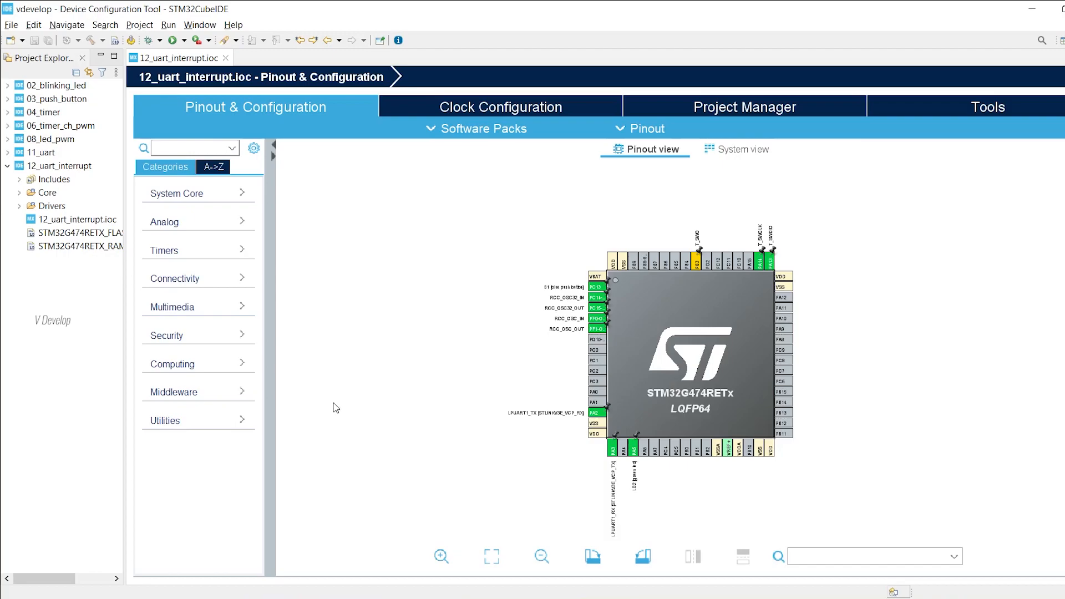
Set USART1 under Connectivity to Asynchronous mode and review its 115200-baud parameter settings
click(173, 278)
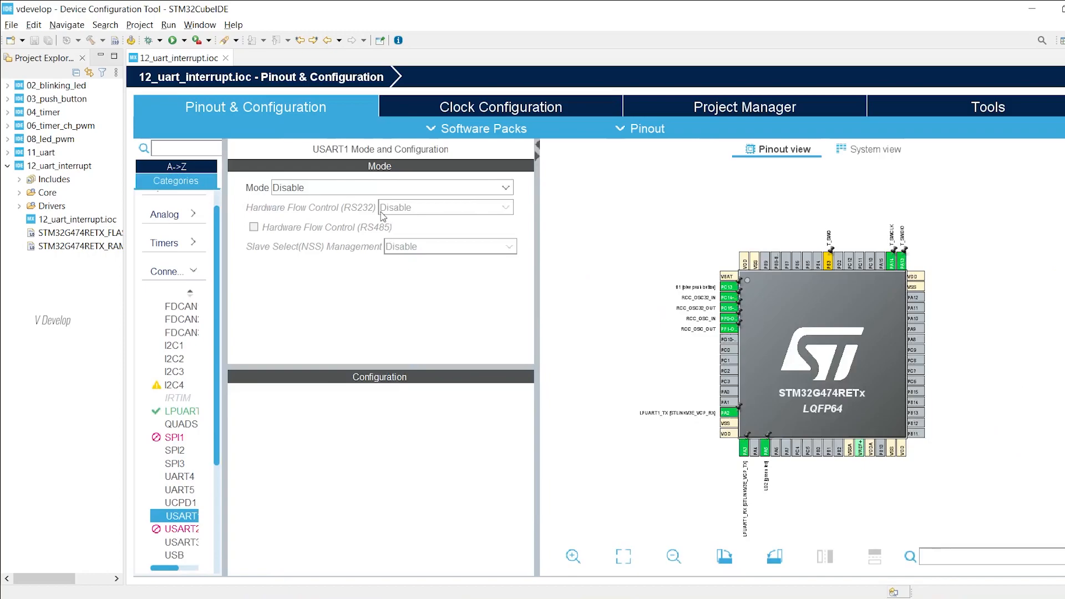
click(390, 187)
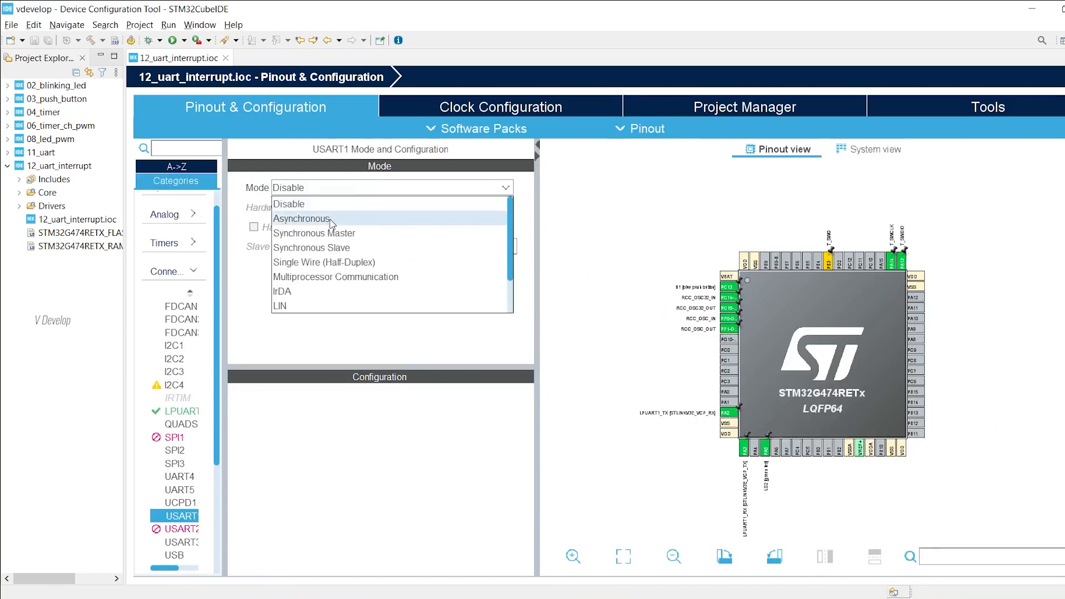
click(302, 218)
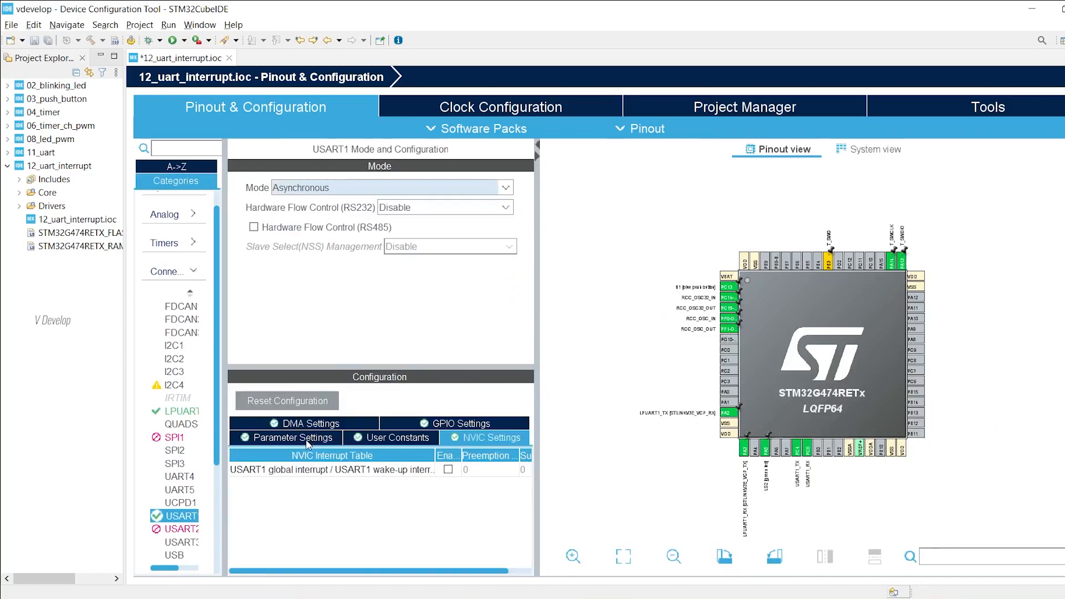
click(290, 437)
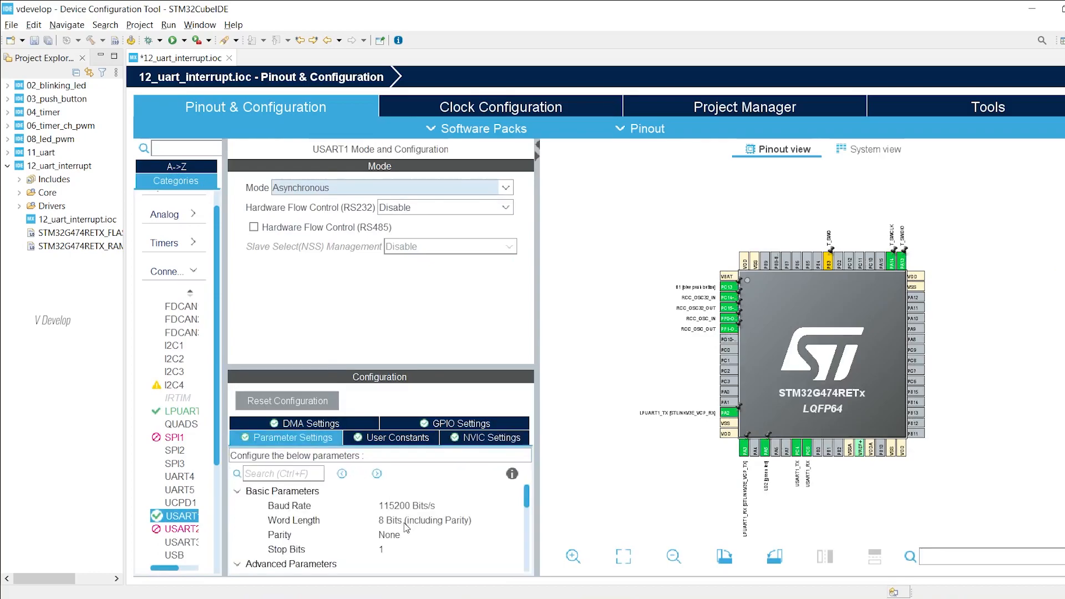
click(417, 505)
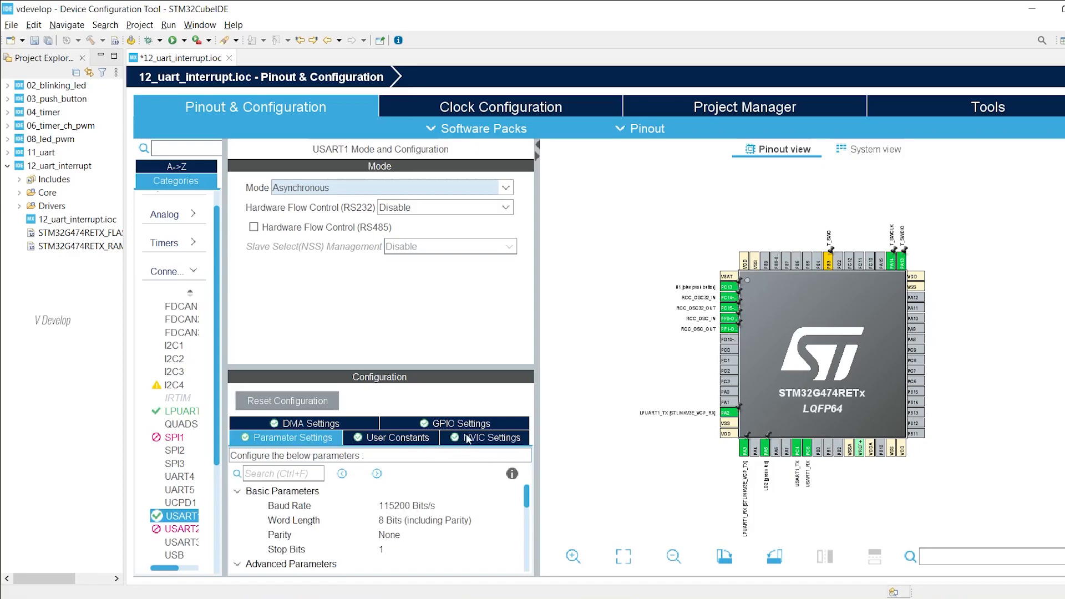
mouse_move(469, 439)
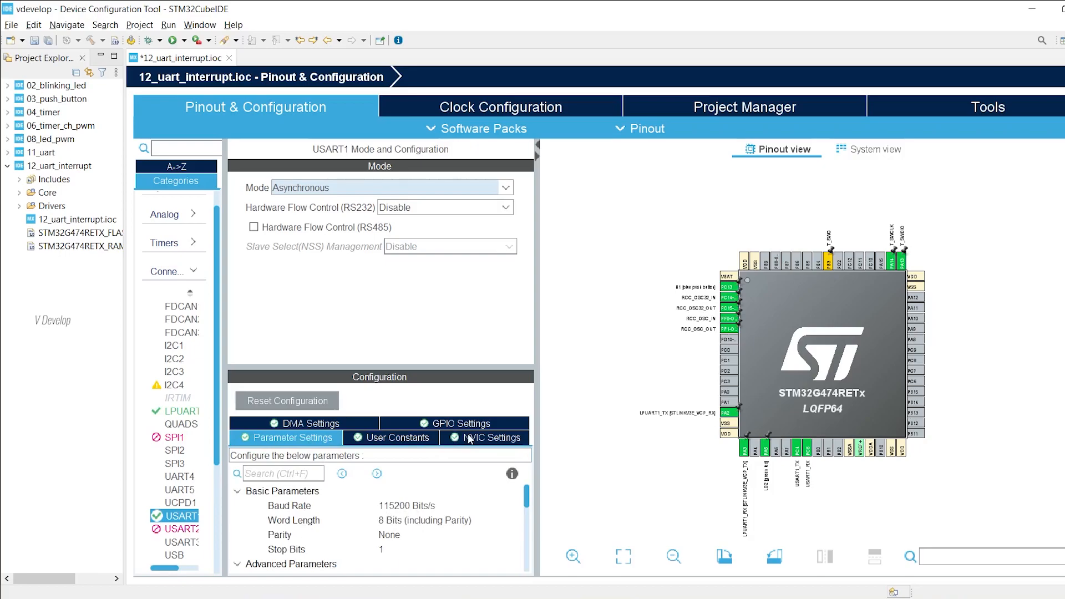
Enable the USART1 global interrupt in NVIC Settings
click(491, 438)
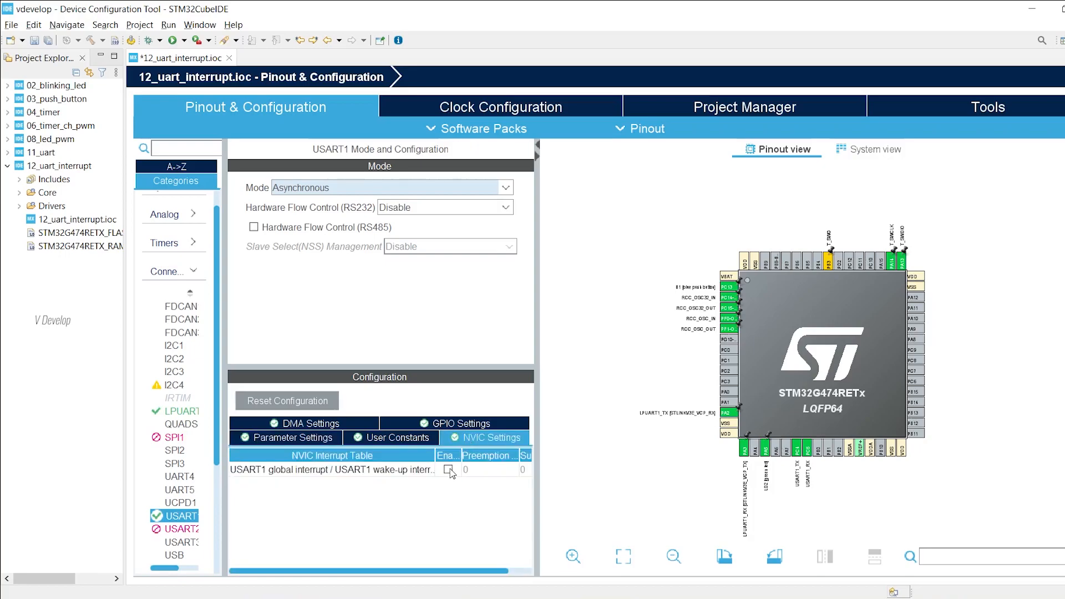
click(448, 470)
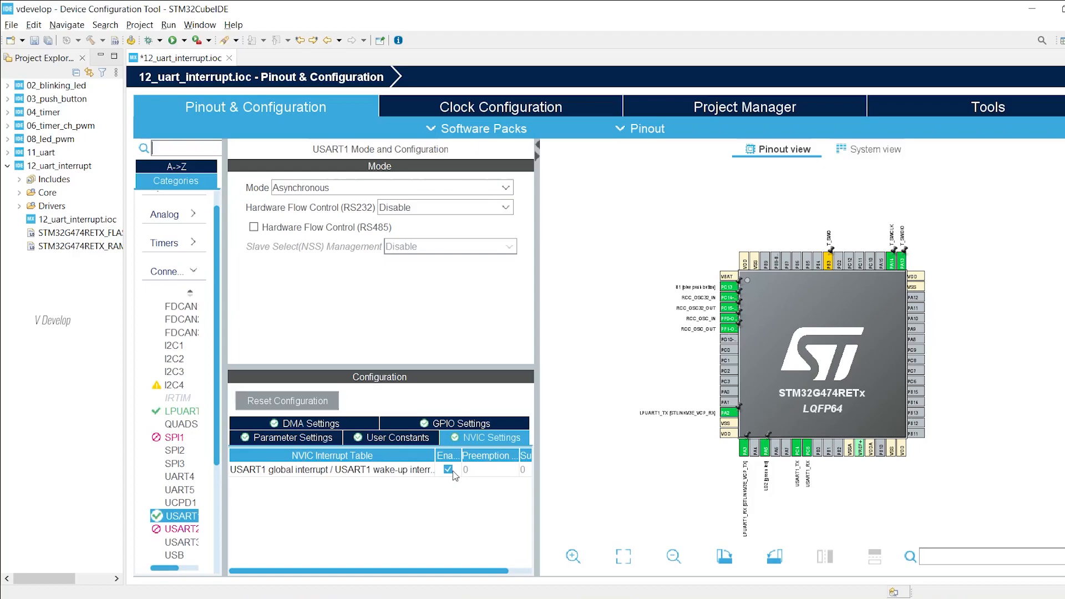
click(572, 556)
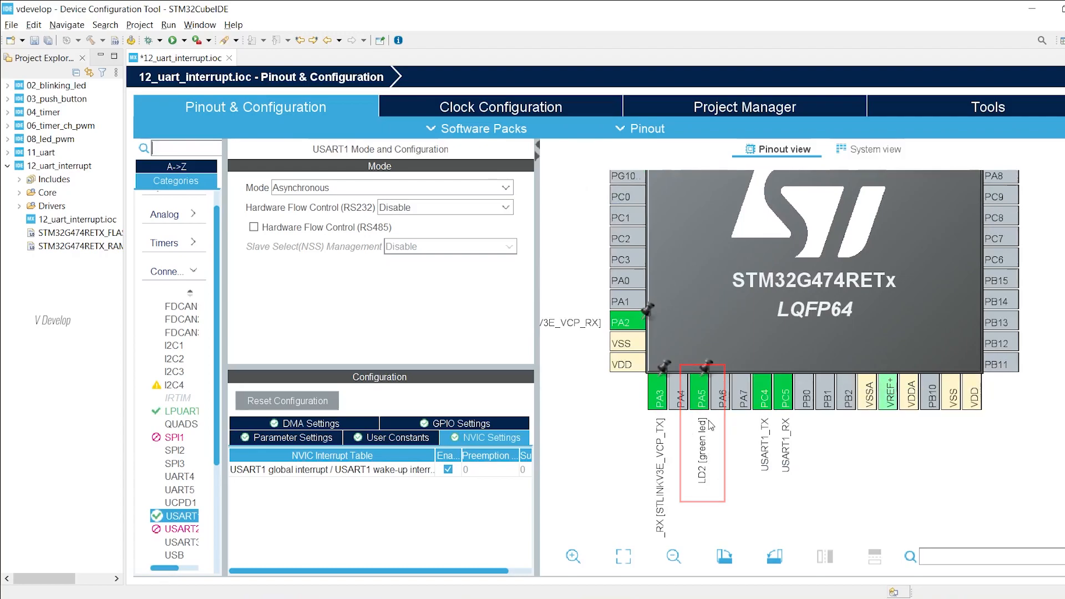
click(500, 106)
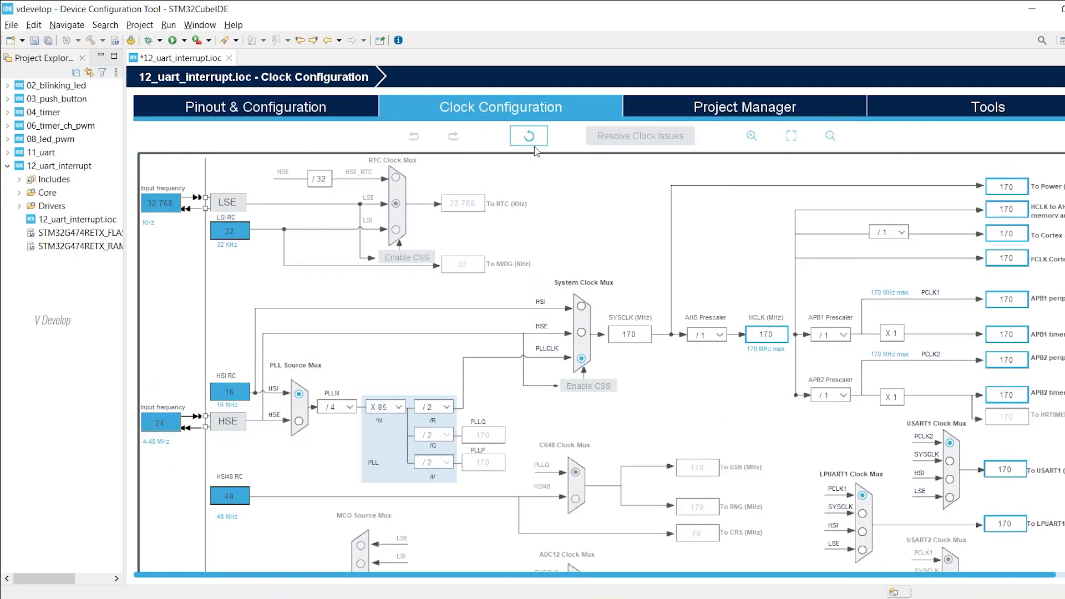
Generate the initialization code from the device configuration, confirming the prompt
click(765, 333)
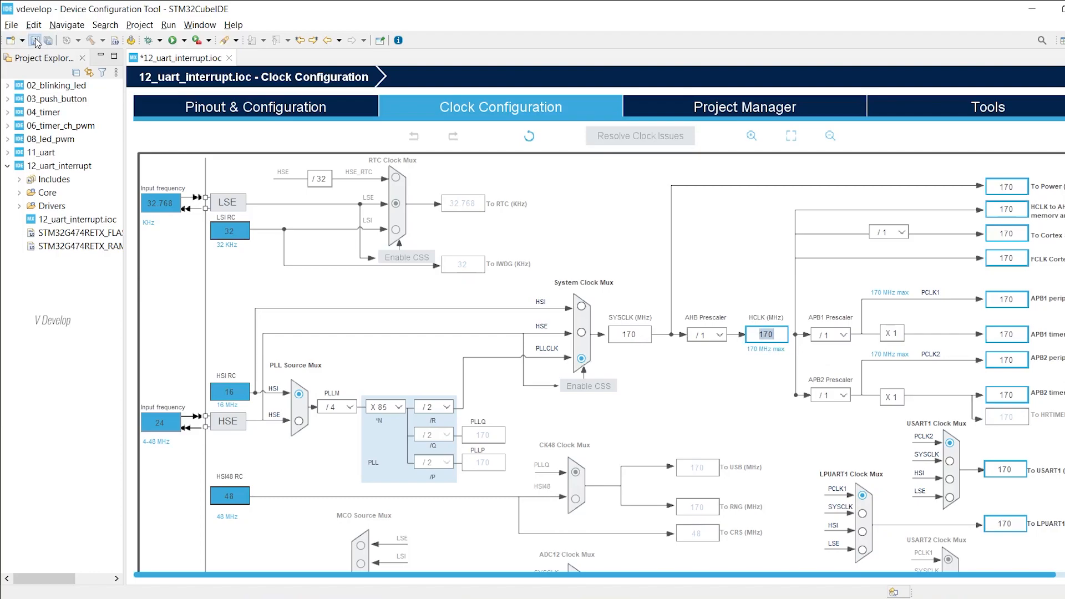
click(34, 40)
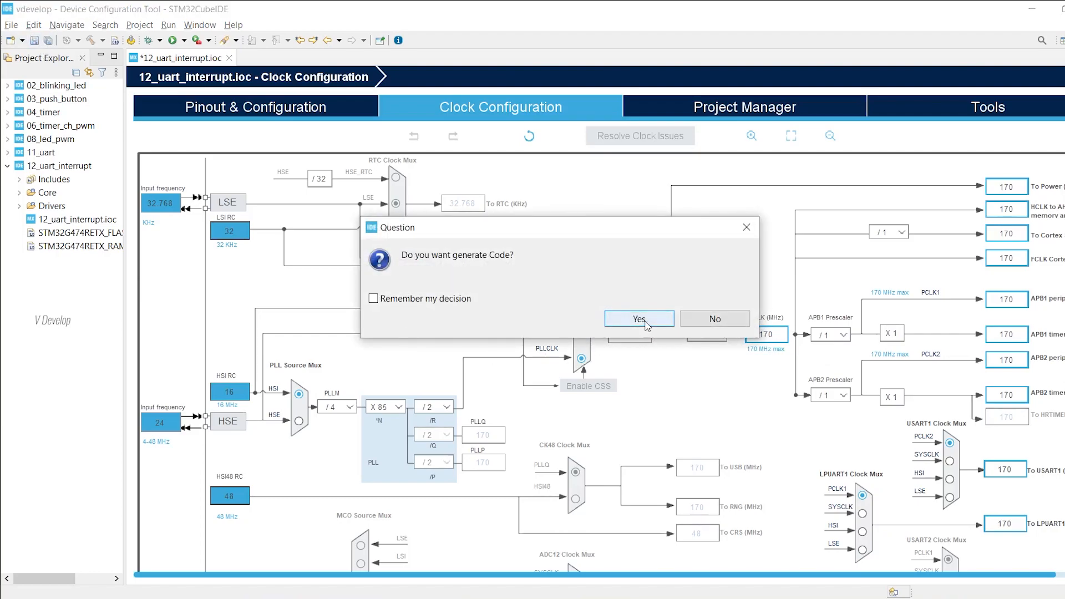
click(637, 319)
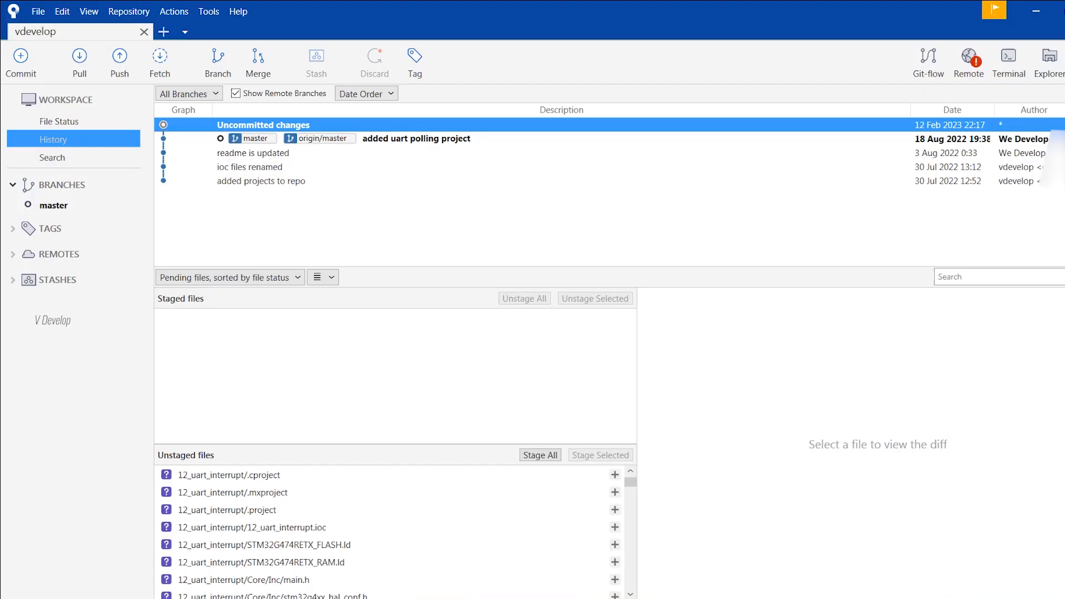
Select Uncommitted changes and switch the file filter from Untracked to Modified so all 83 project files are staged
click(417, 138)
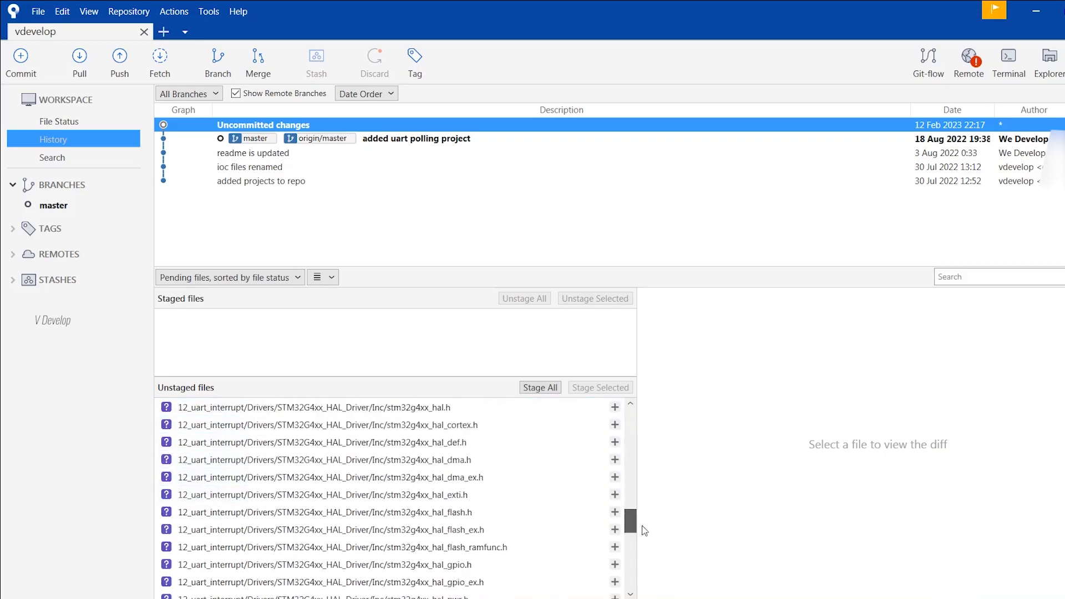
scroll(down, 3)
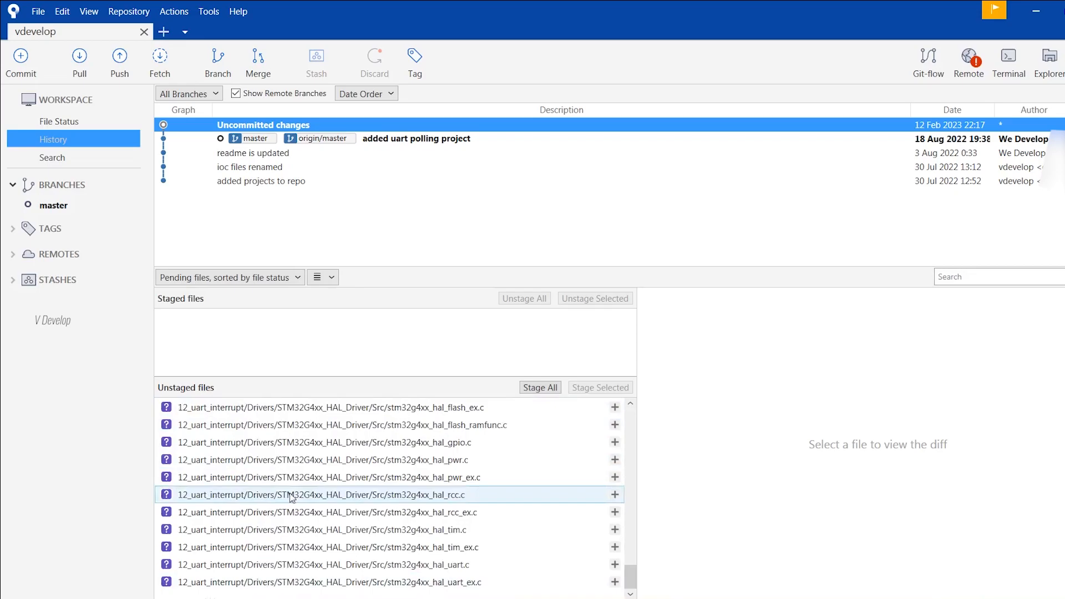
click(229, 278)
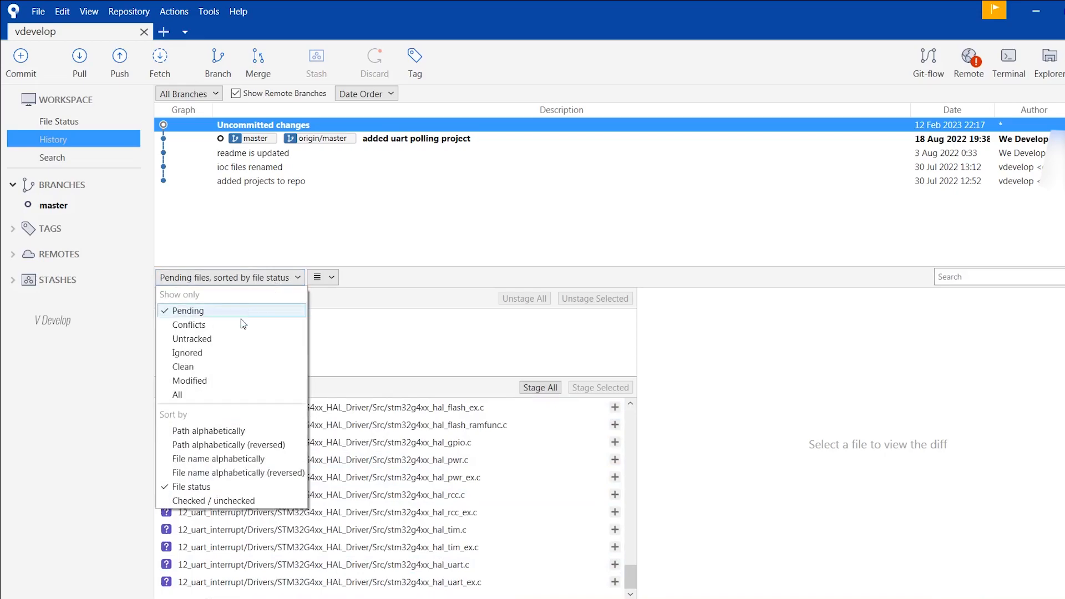
click(191, 338)
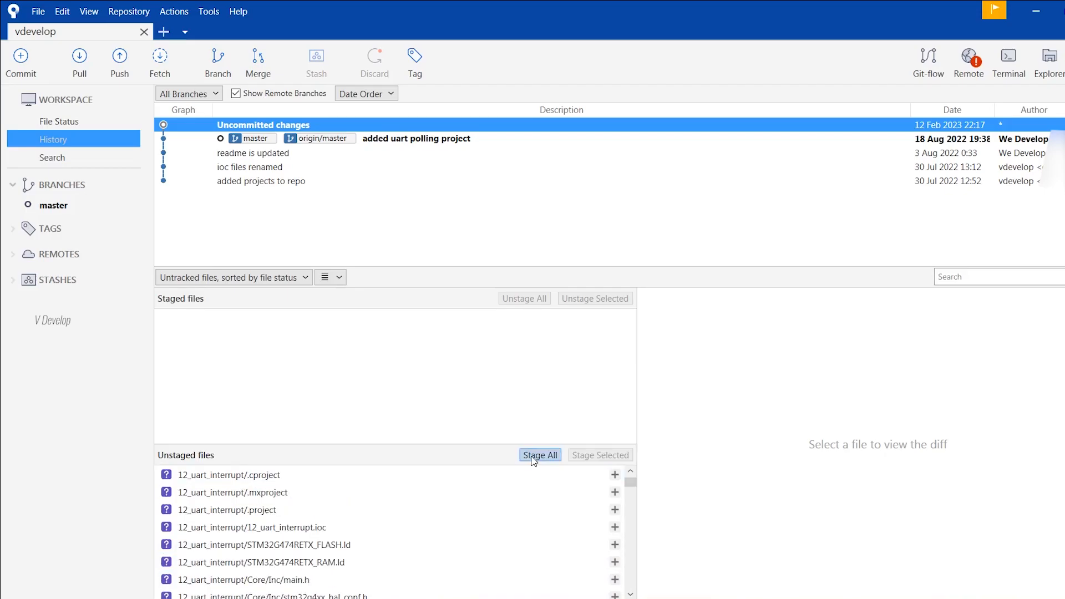
click(539, 454)
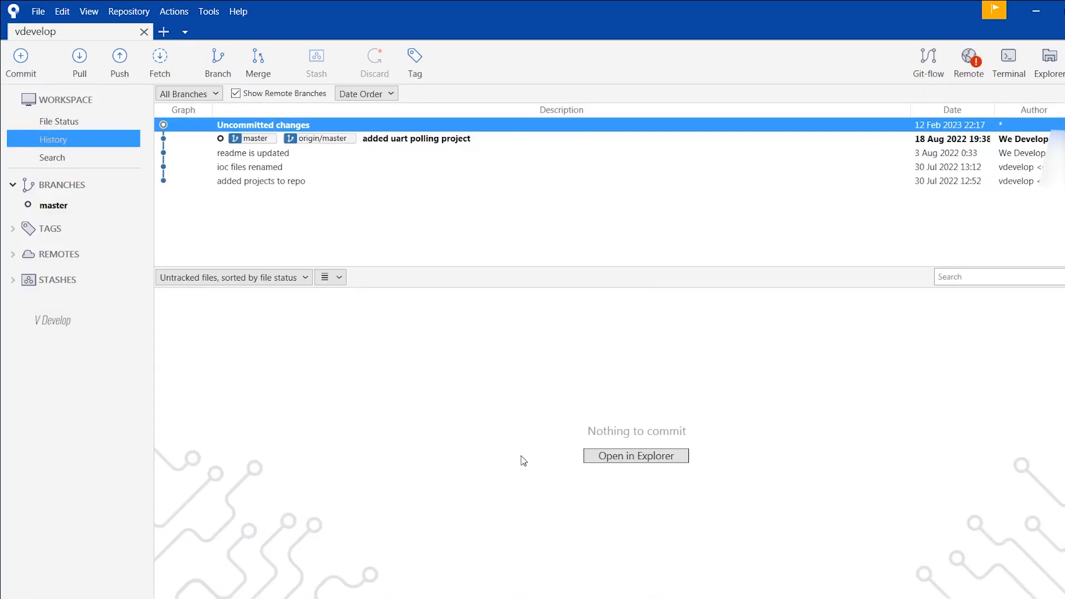
click(230, 277)
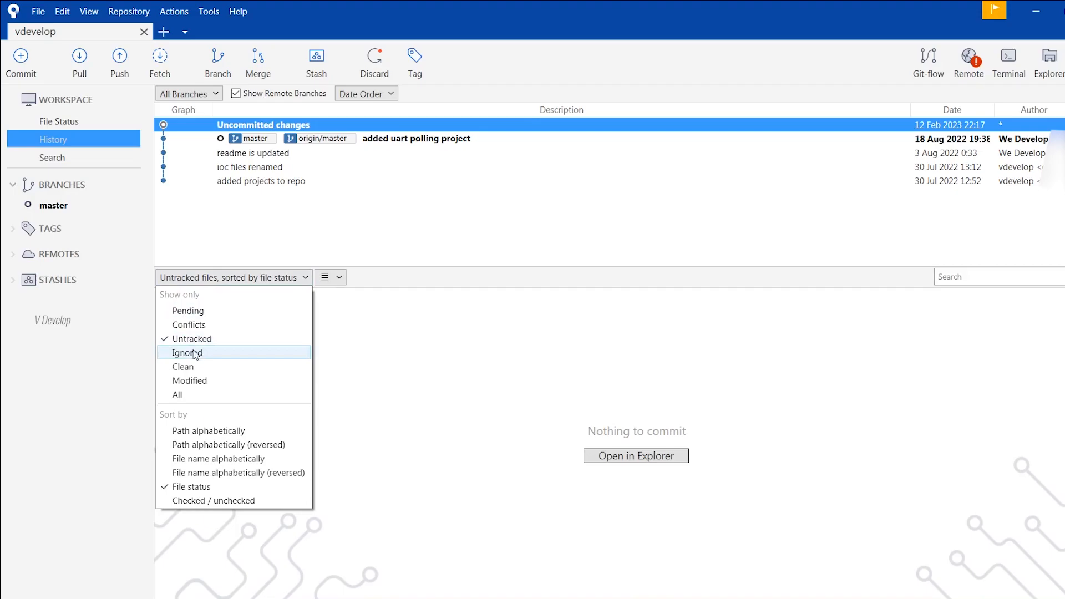
click(190, 381)
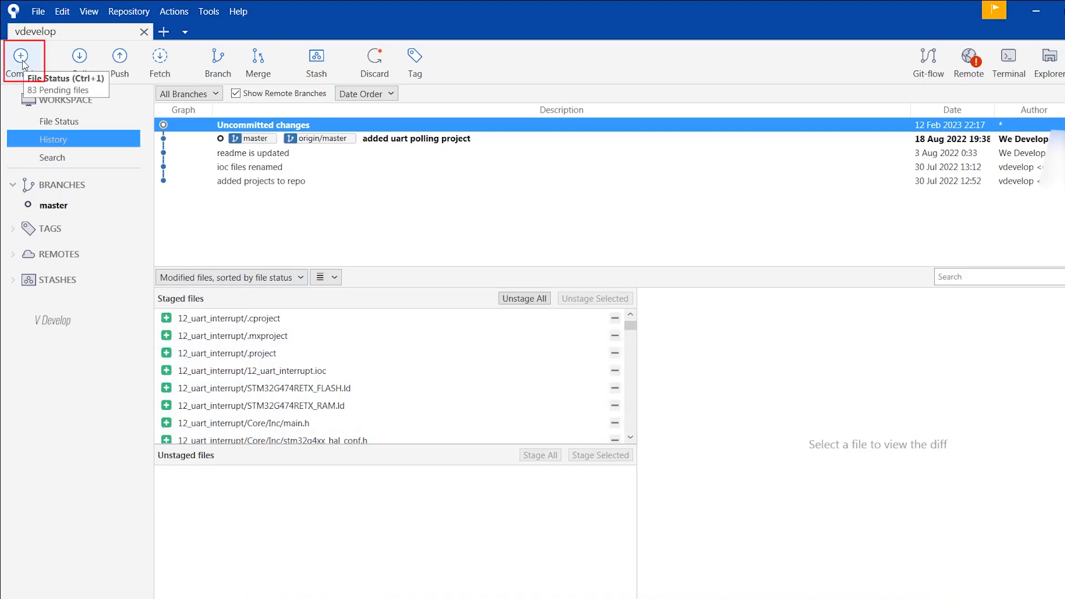
Commit the staged files with the message 'UART Interrupt: Created project'
click(20, 61)
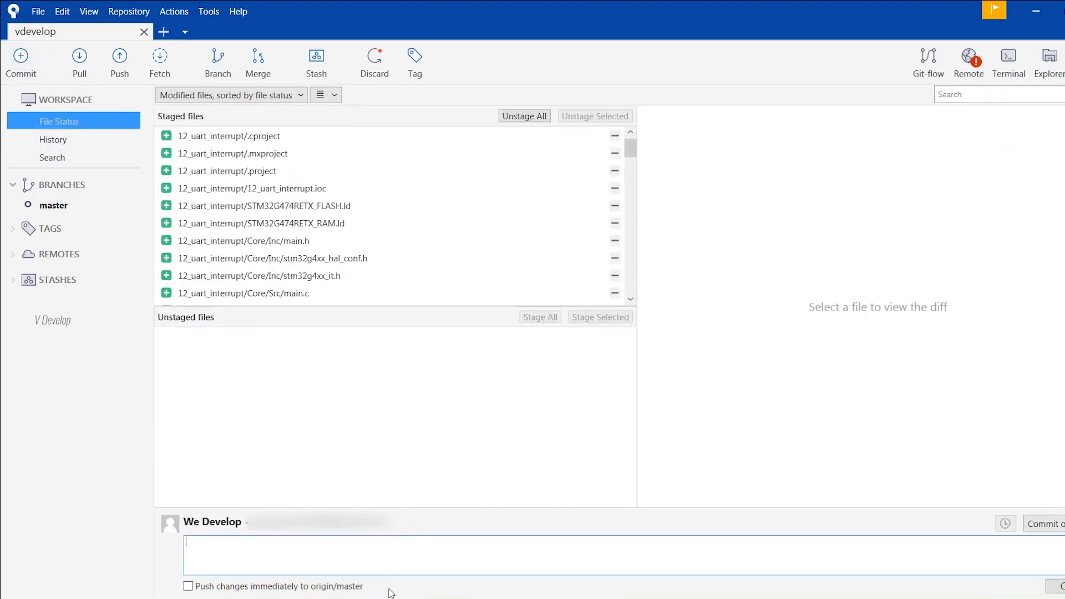
text(UA)
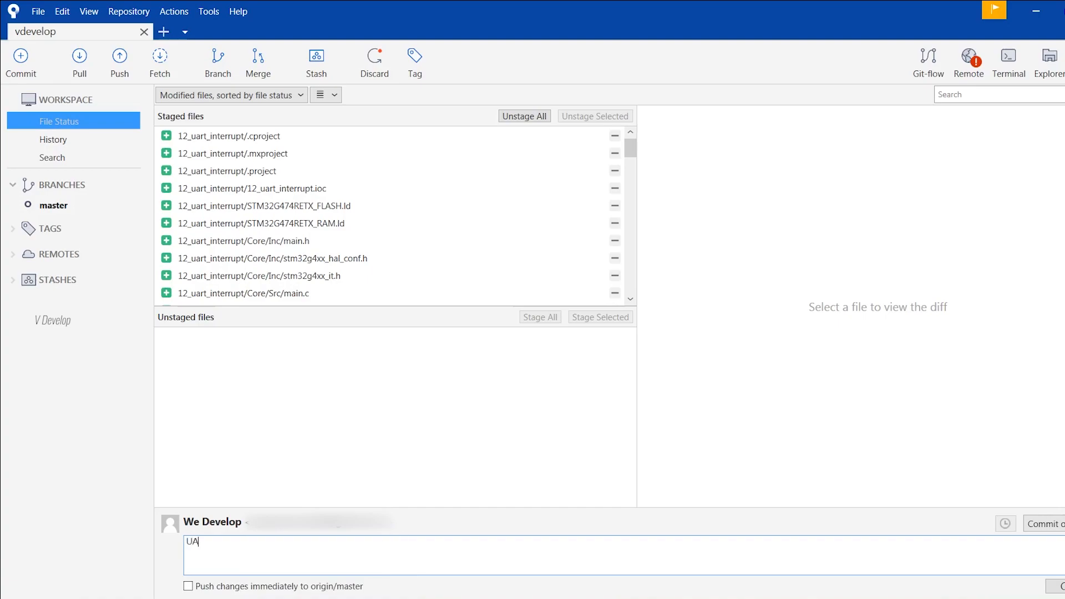
text(ART Interrupt:)
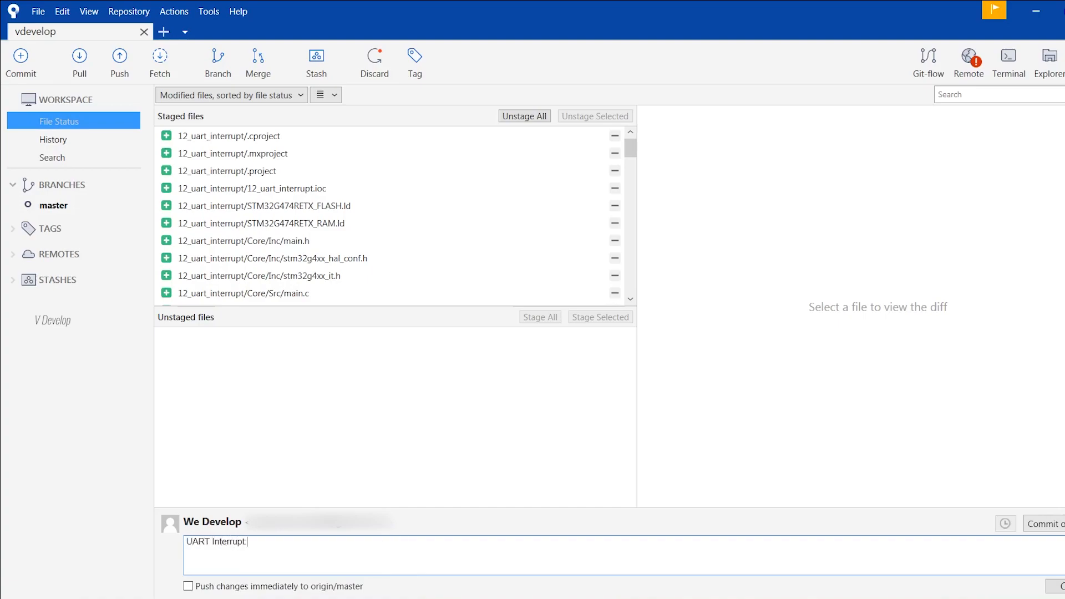
text(Created project)
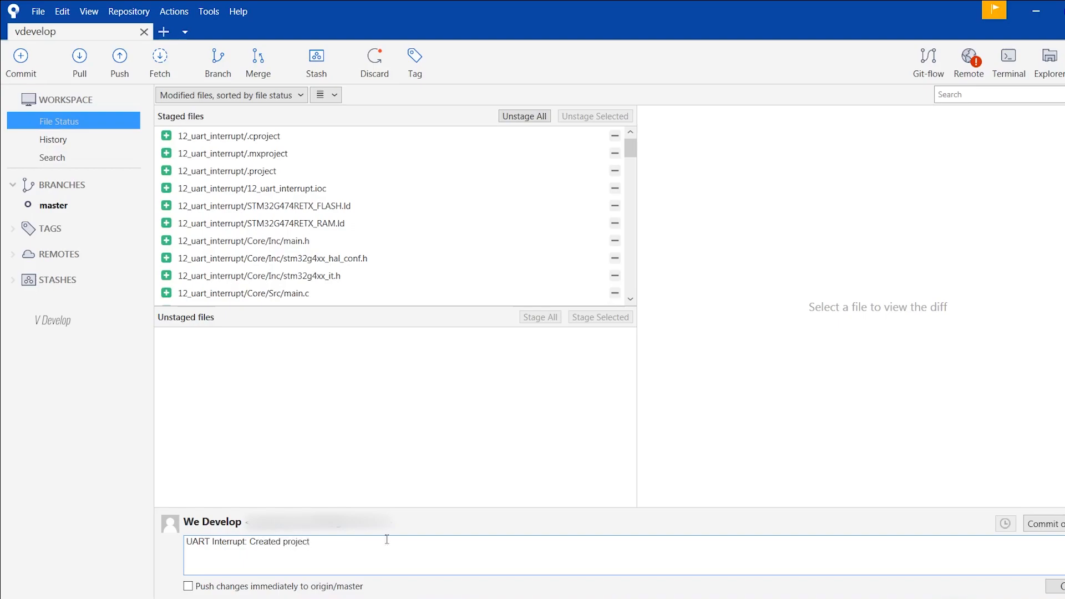
mouse_move(1043, 587)
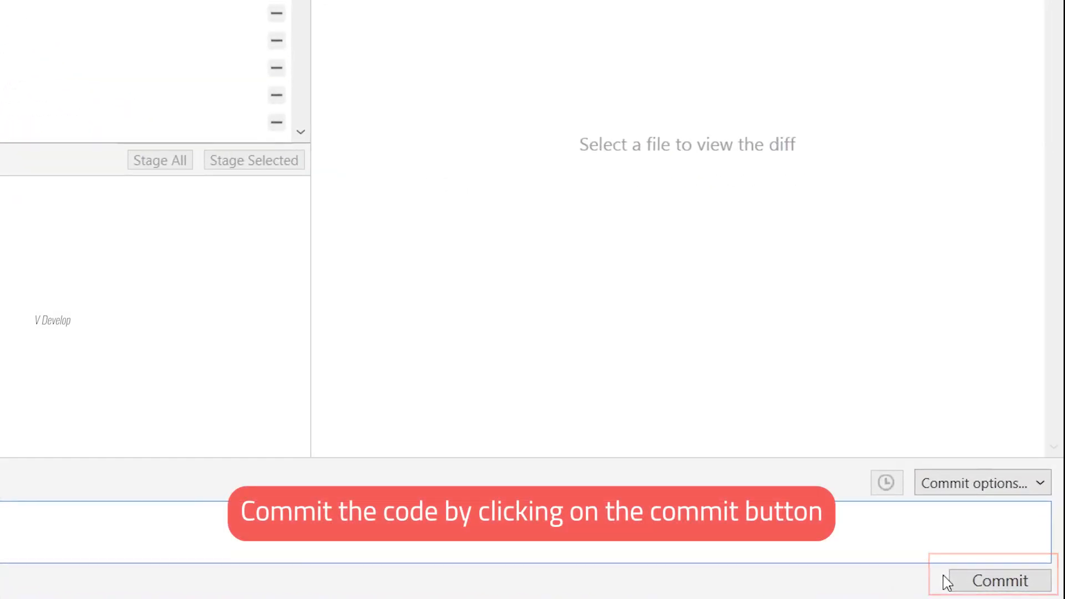
click(999, 580)
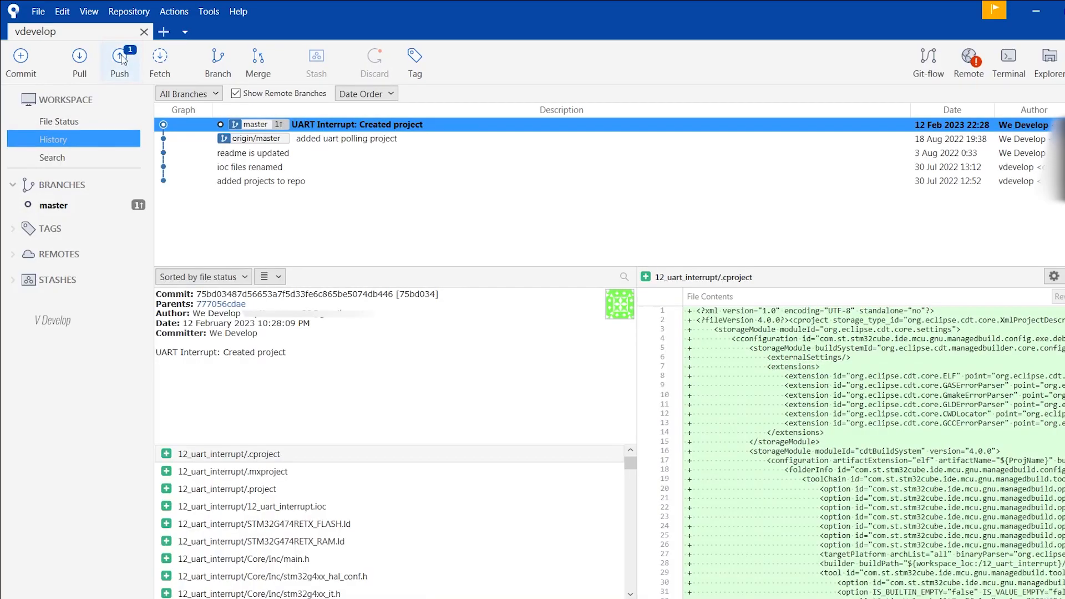
Push master to origin and choose Token sign-in in the GitHub prompt
click(119, 61)
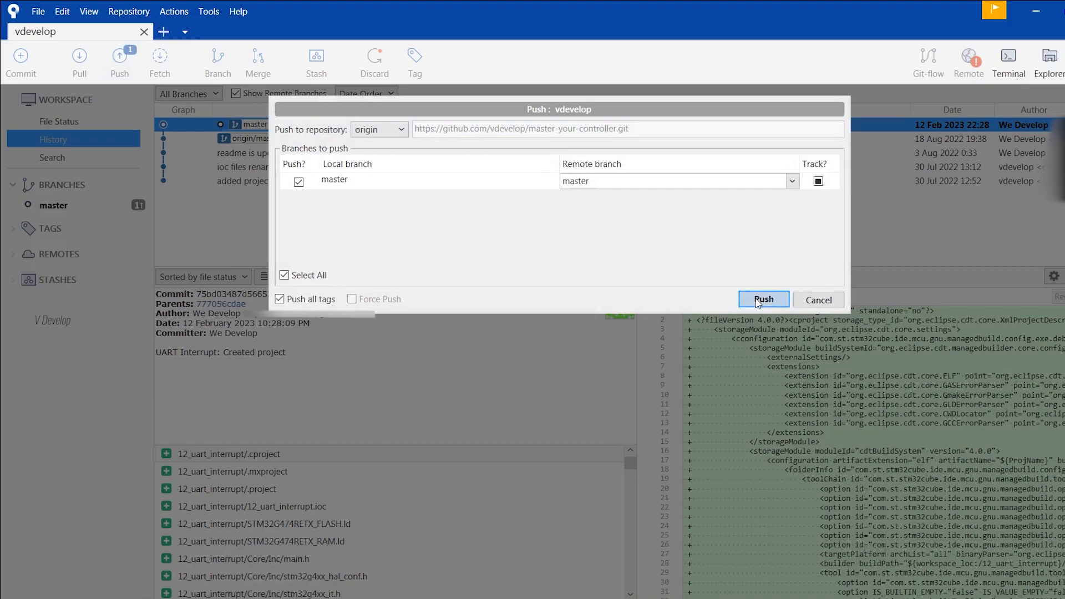
click(762, 299)
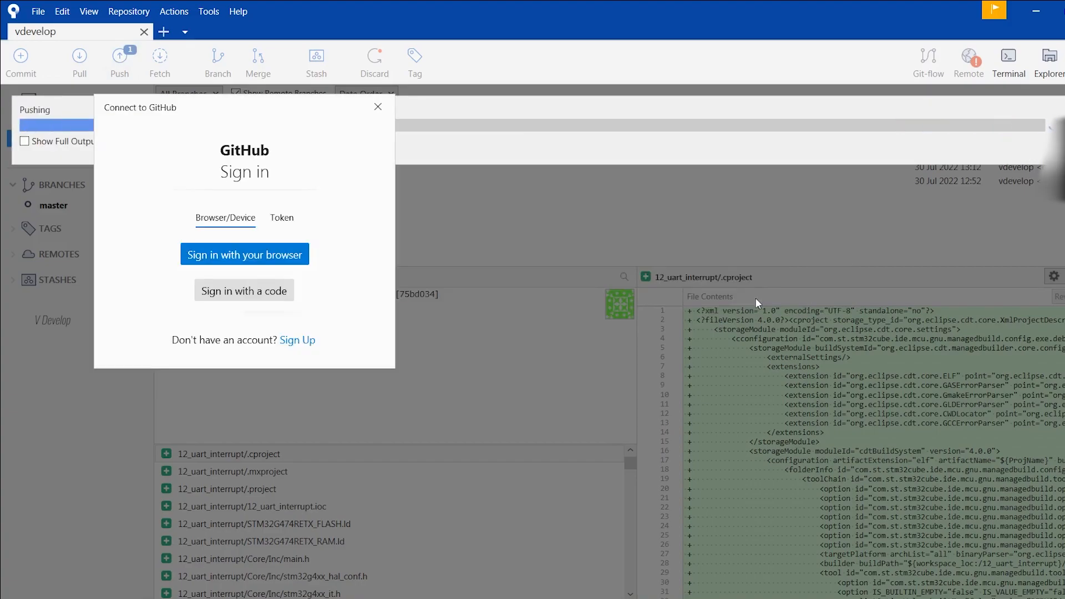
mouse_move(474, 320)
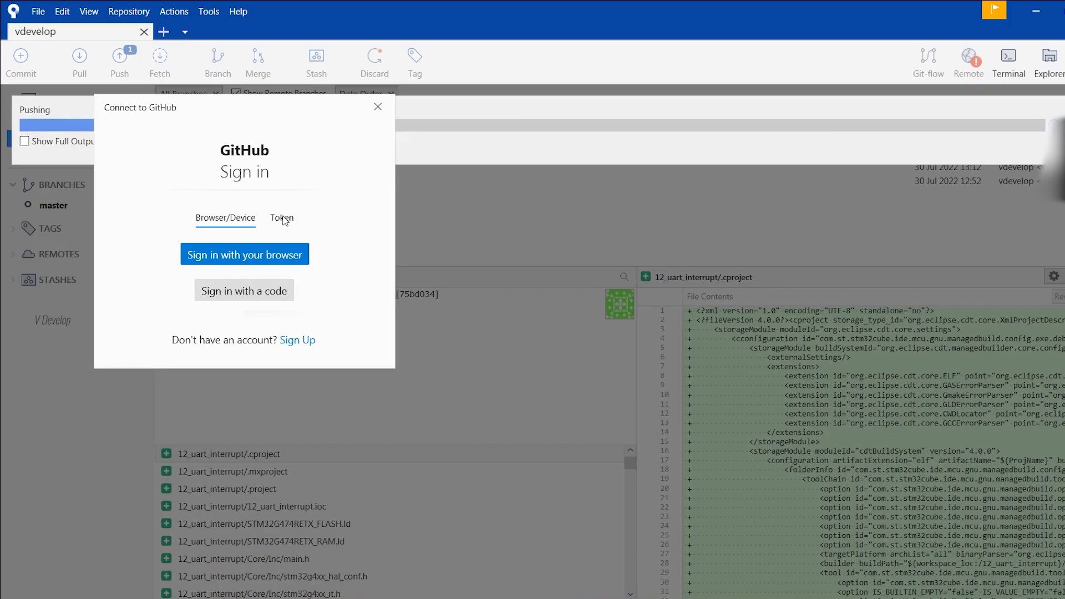
click(281, 217)
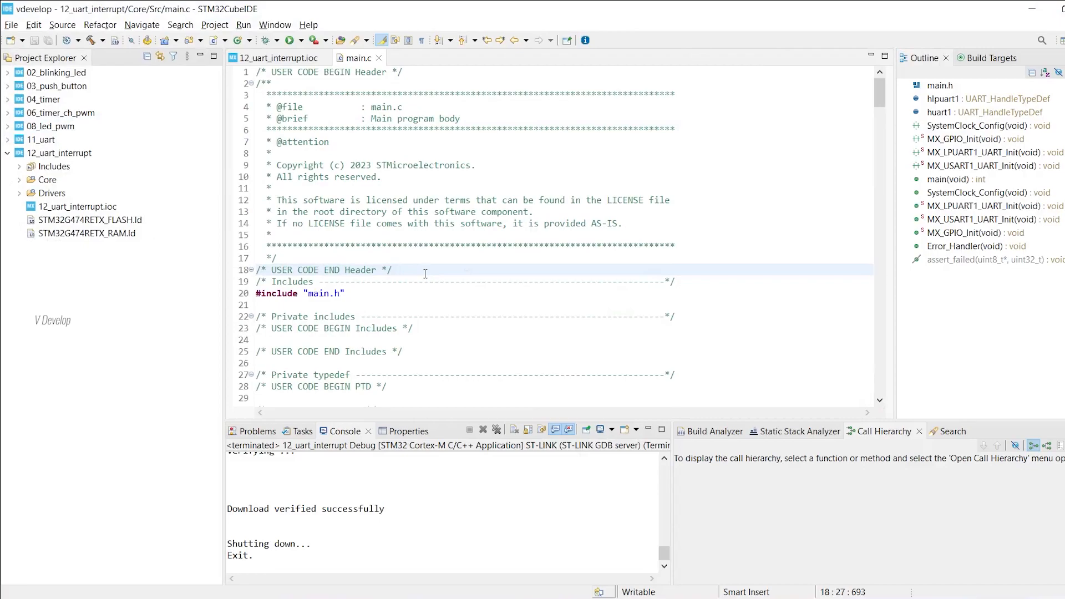
Add HAL_GPIO_TogglePin(GPIOA, GPIO_PIN_5) and HAL_Delay(250) to the while loop, then build and launch debug
scroll(down, 3)
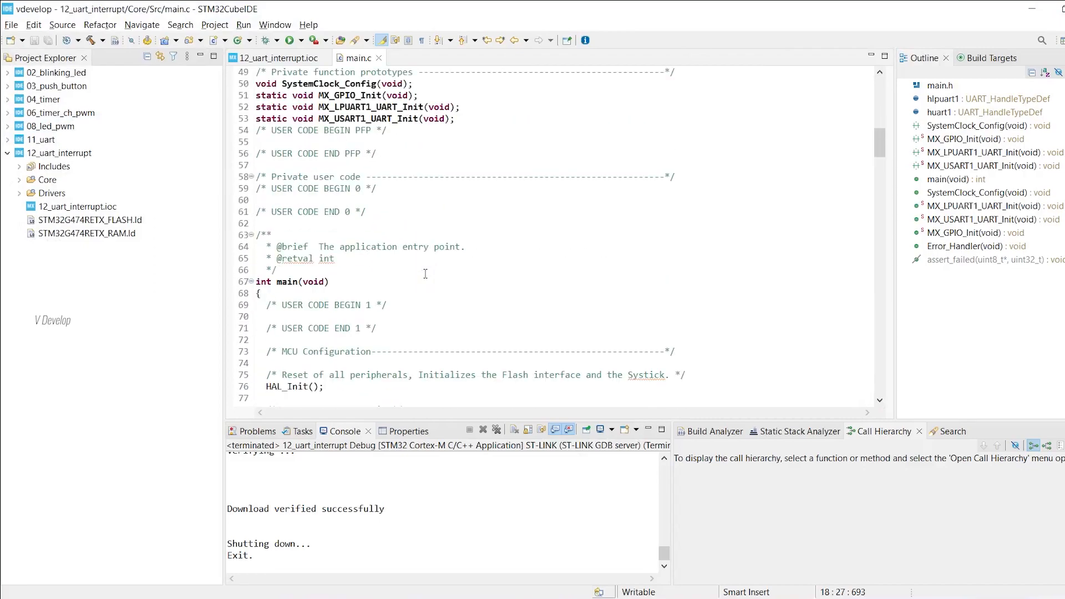
scroll(down, 3)
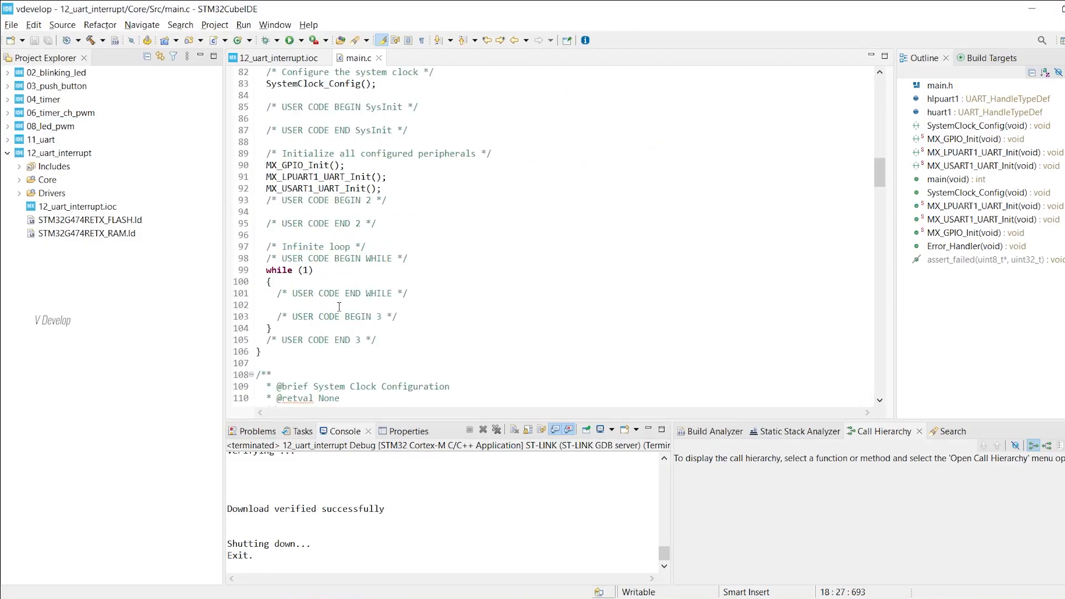
text(HAL_GPIO_TOgglePin(GPIOA, GPIO_PIN_5);)
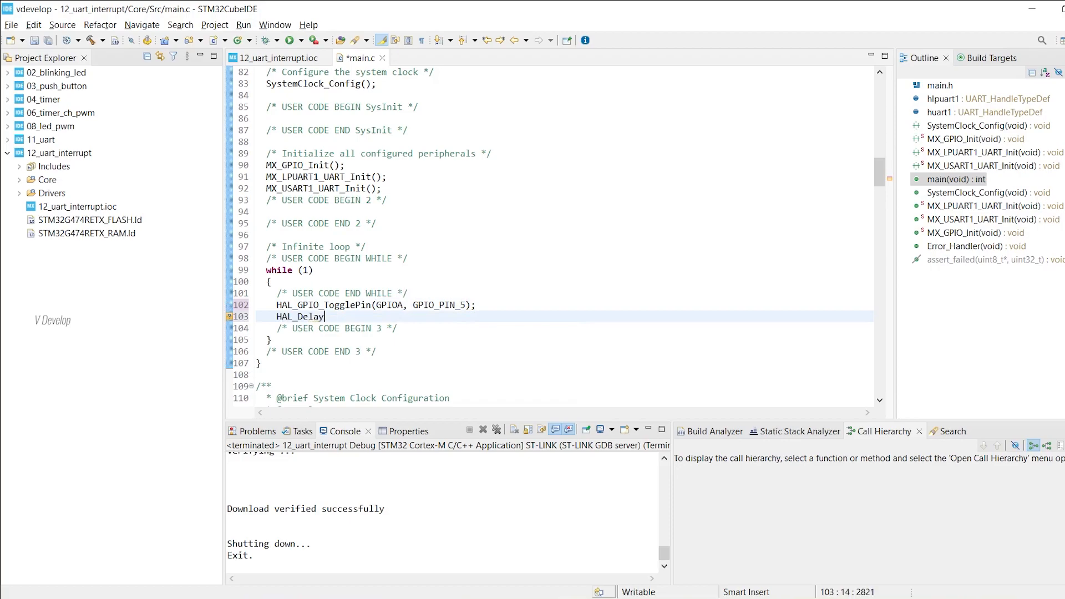
text((250); // 250ms delay)
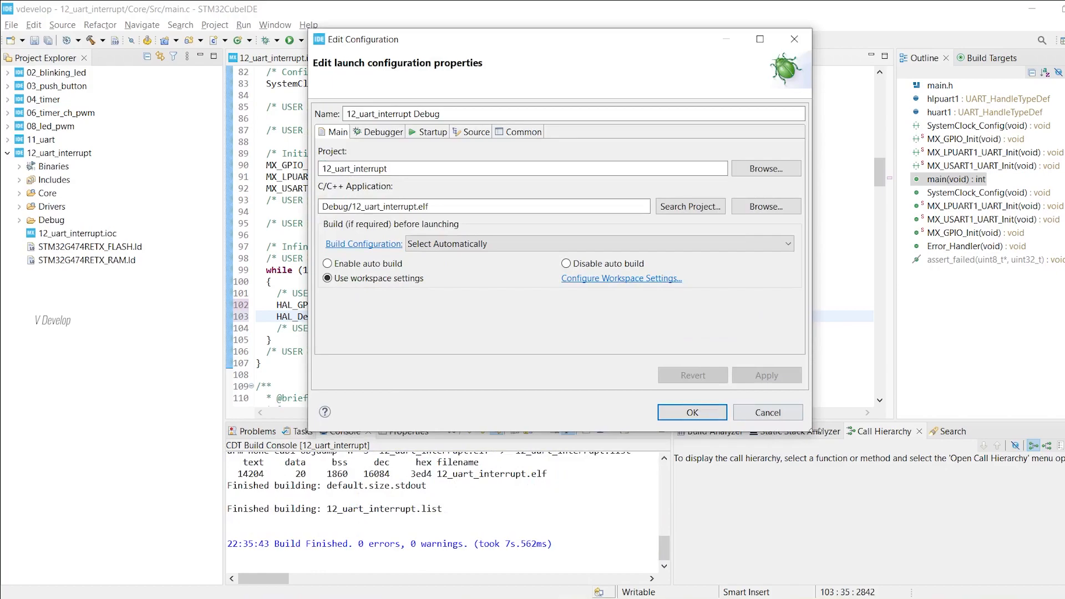
click(692, 412)
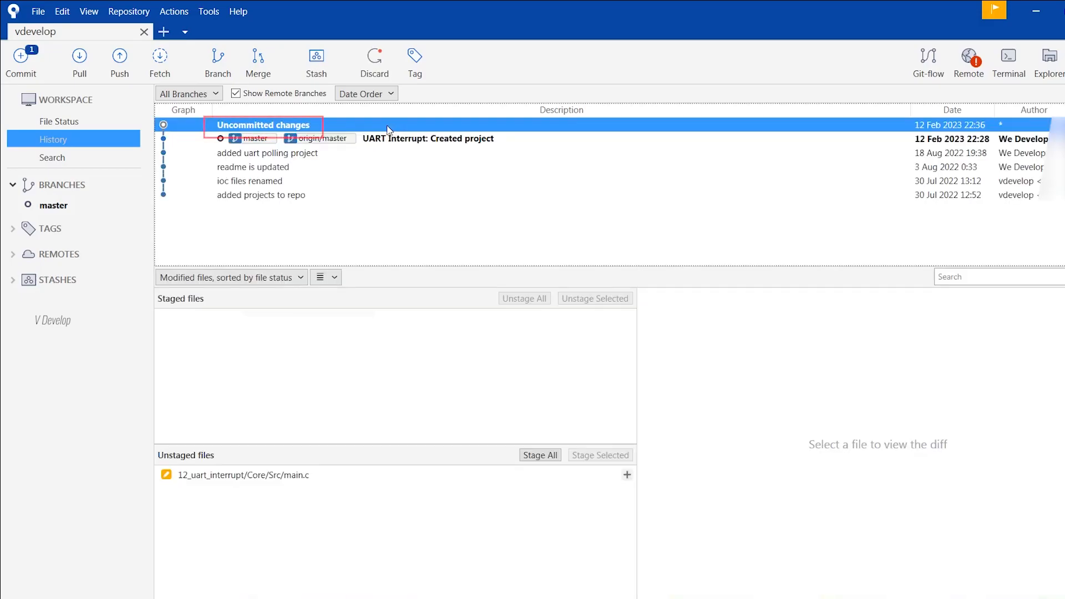
Commit the main.c change with the message 'UART Interrupt: Added LED blinking'
click(243, 474)
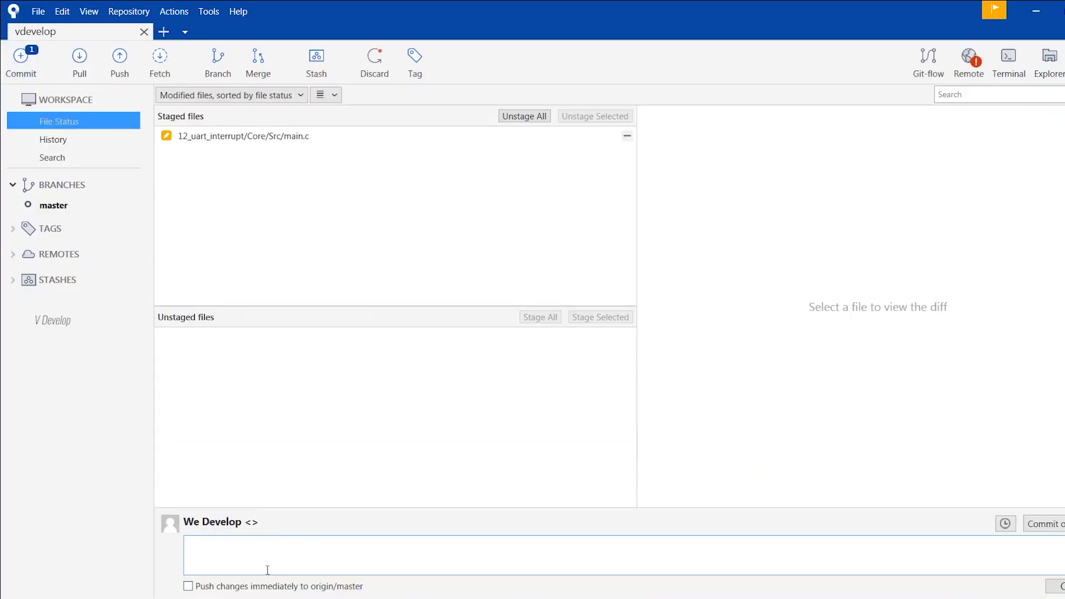
text(UART Interrupt: Added LED blinking)
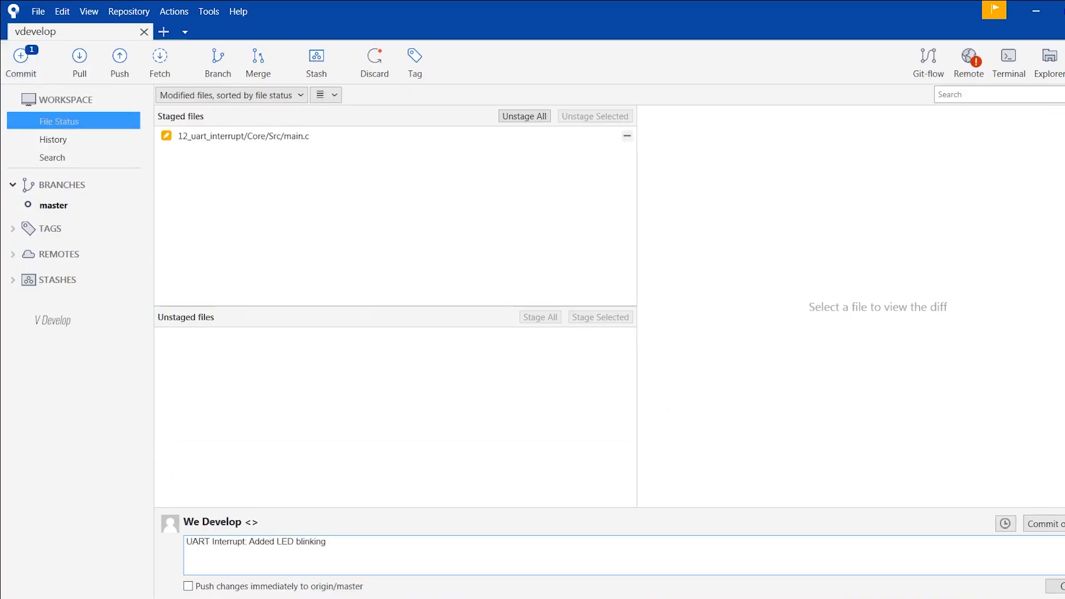
click(1046, 523)
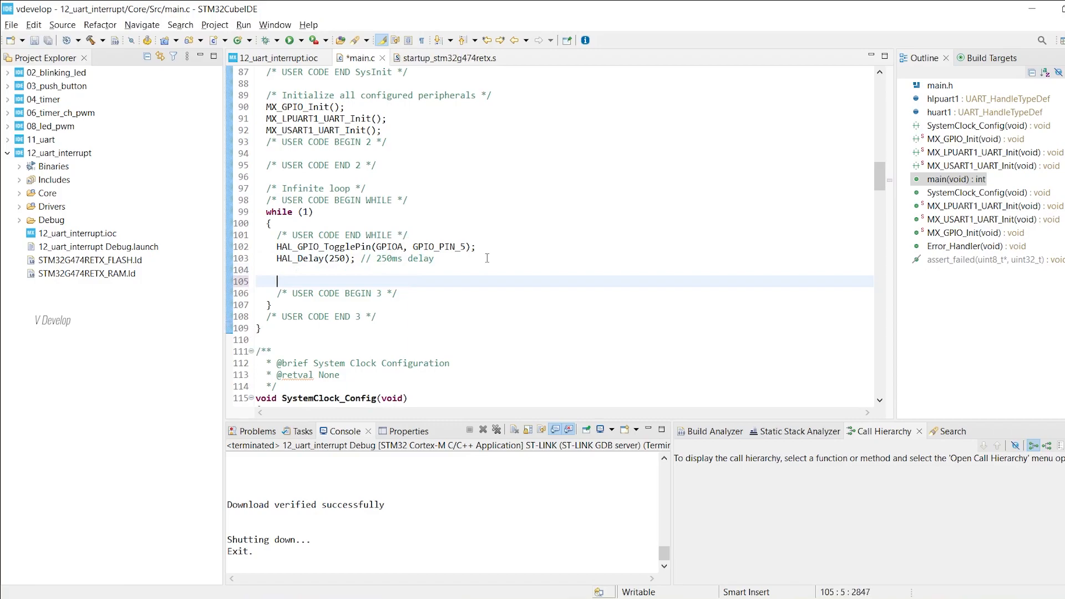
Add HAL_UART_Transmit(&huart1, rx_buffer, 4, 2000); below the delay in the while loop
text(HAL_)
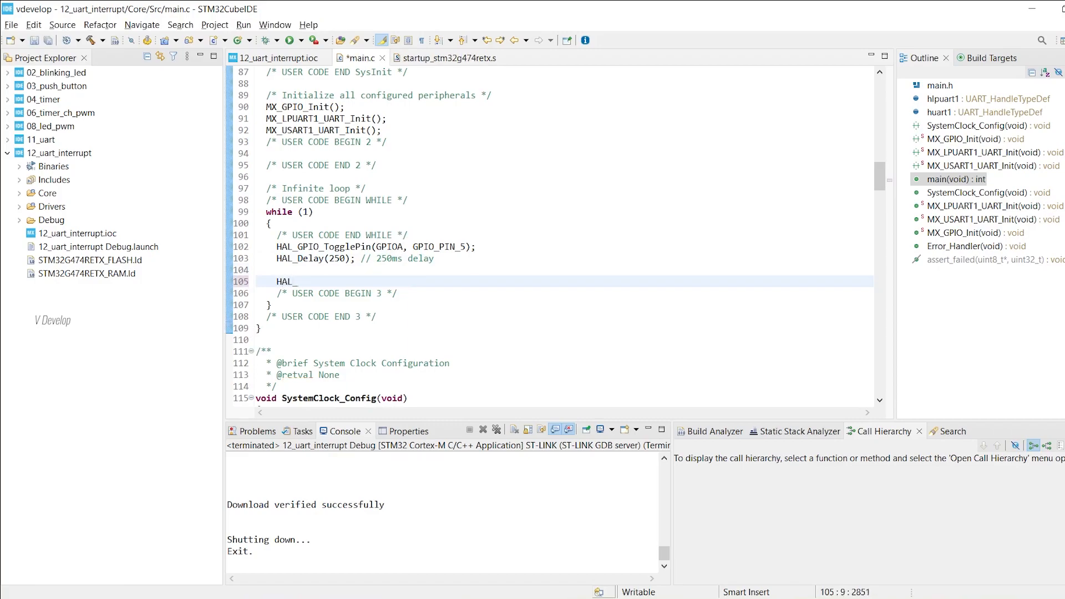
text(UART_Tr)
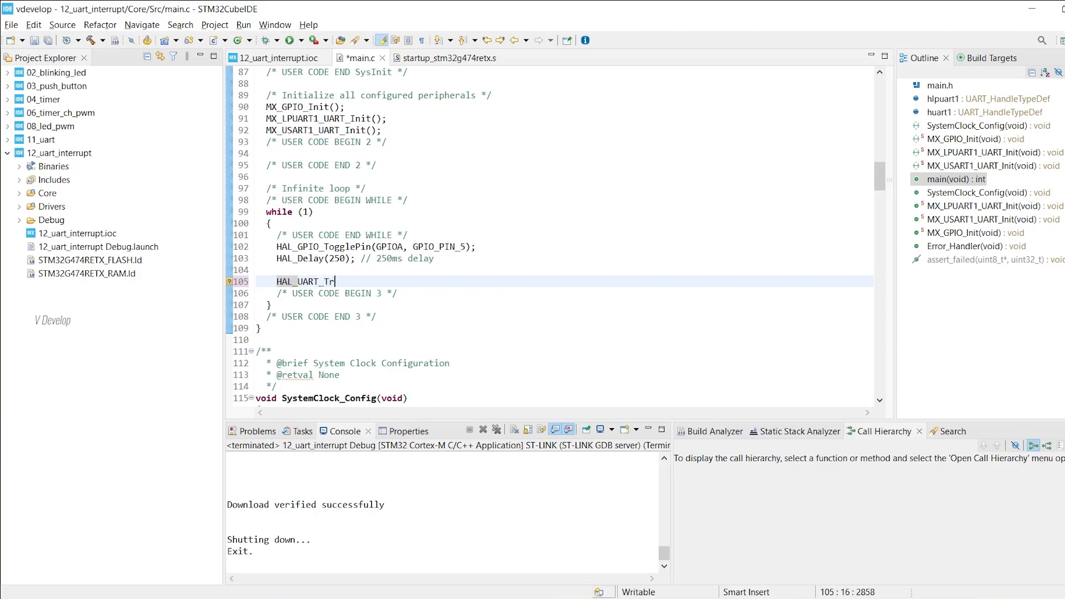
text(ansmit(&huart1, pData, Size, Timeout)
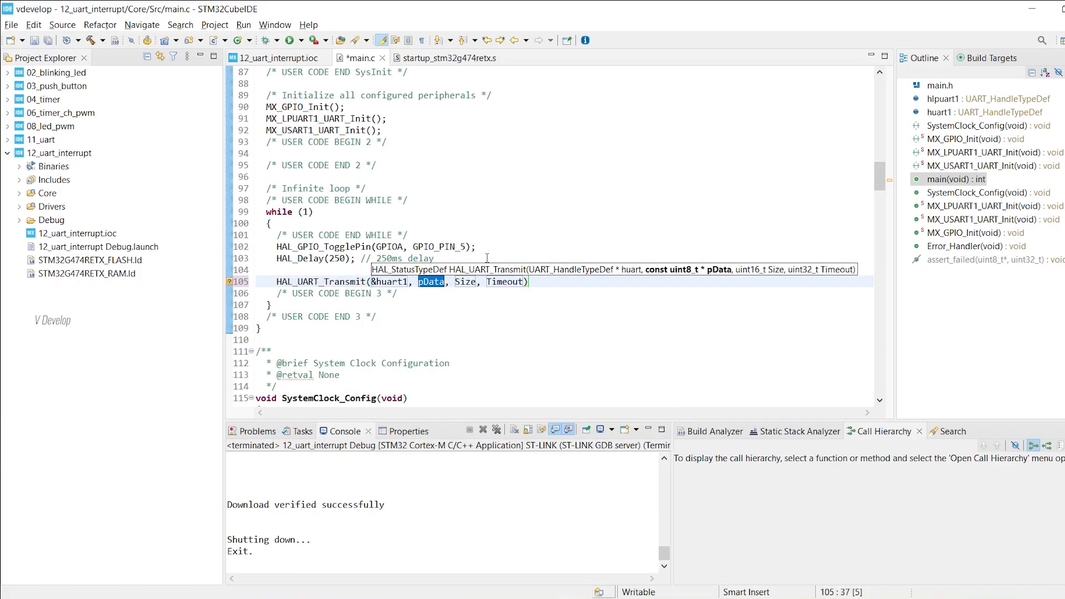
text(rx_buffer)
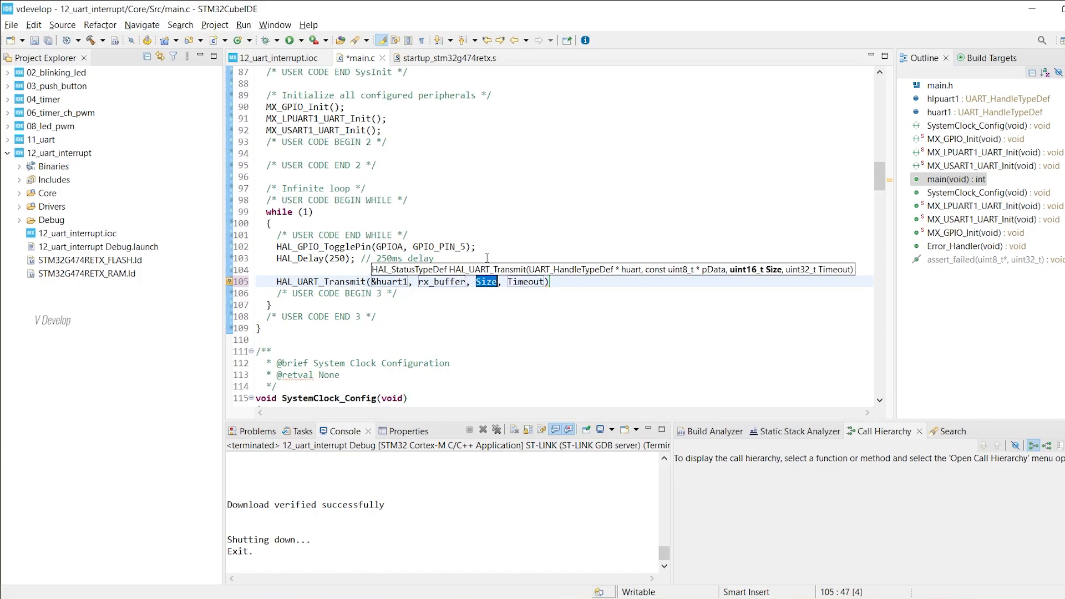
text(4,)
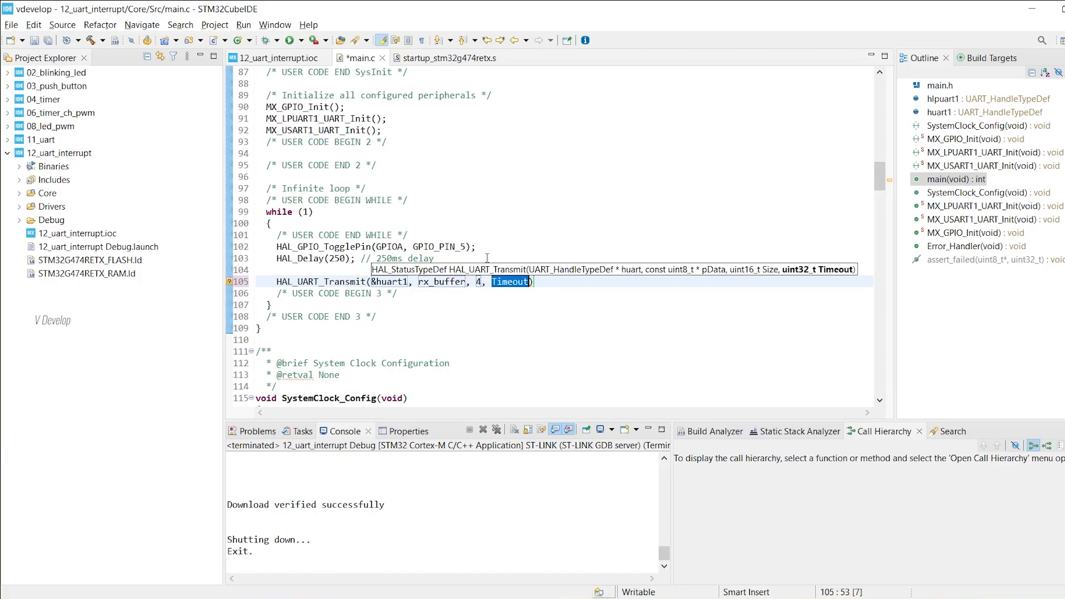
text(2000)
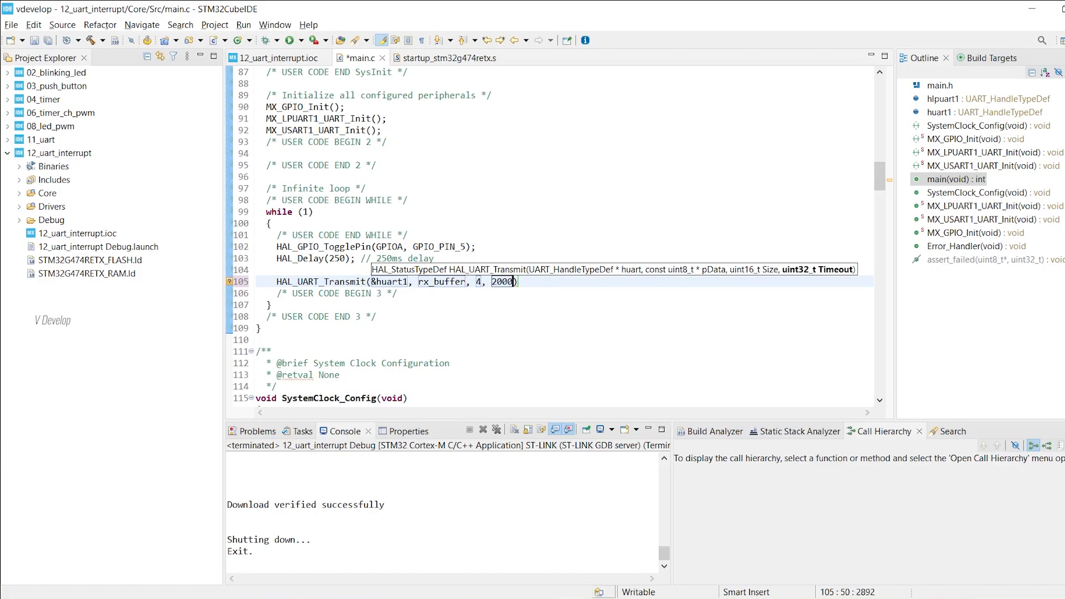
text();)
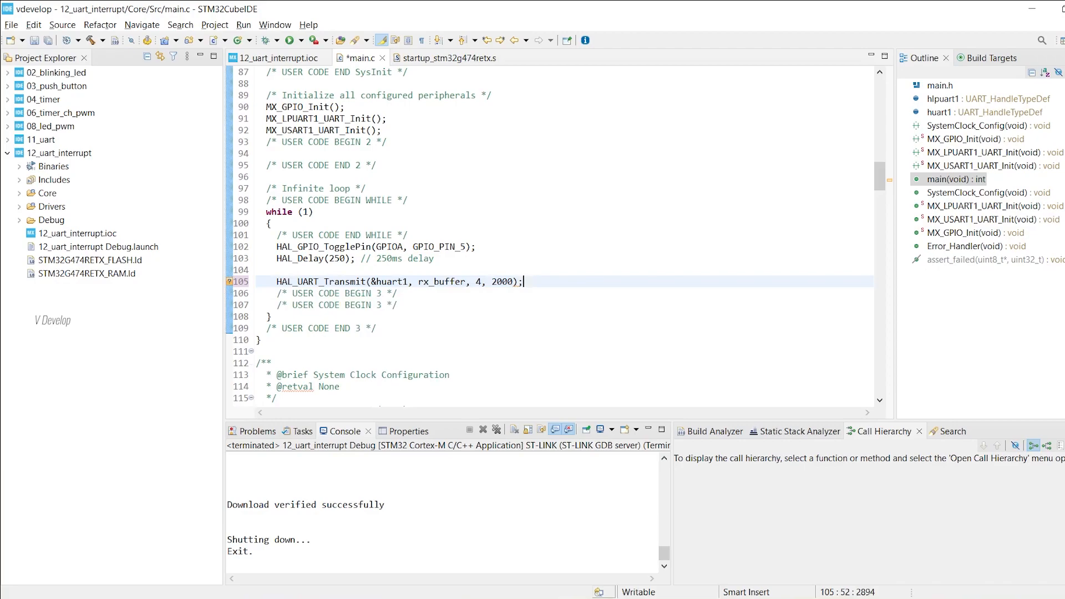
Write HAL_UART_Receive(&huart1, rx_buffer, 4, 2000) in the loop and set the transmit timeout to 300 ms
text(HAL_UART)
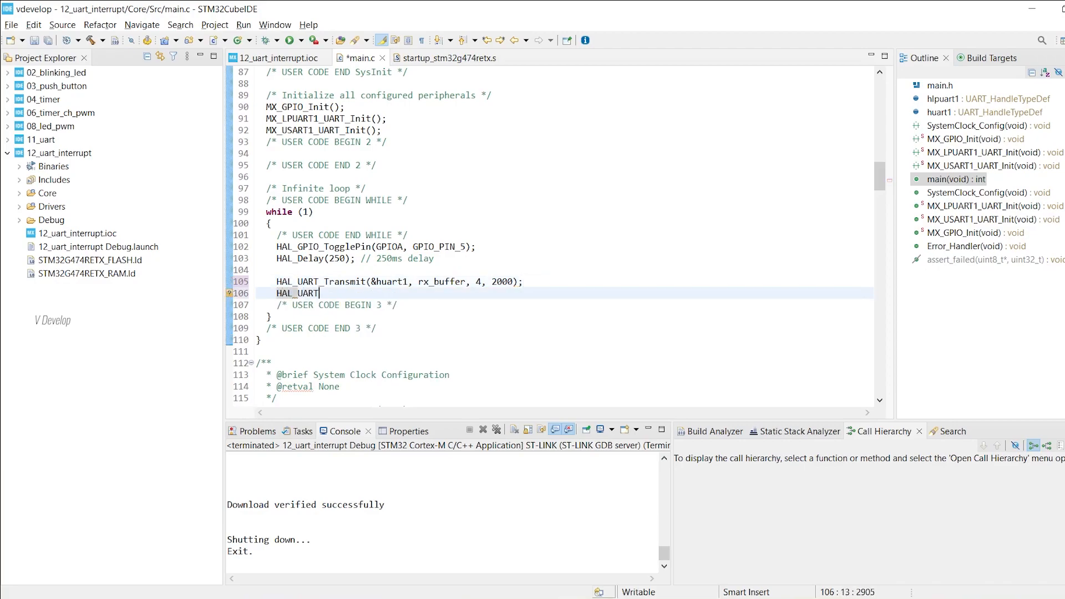
text(_Receive(&huart1, pData, Size, Timeout))
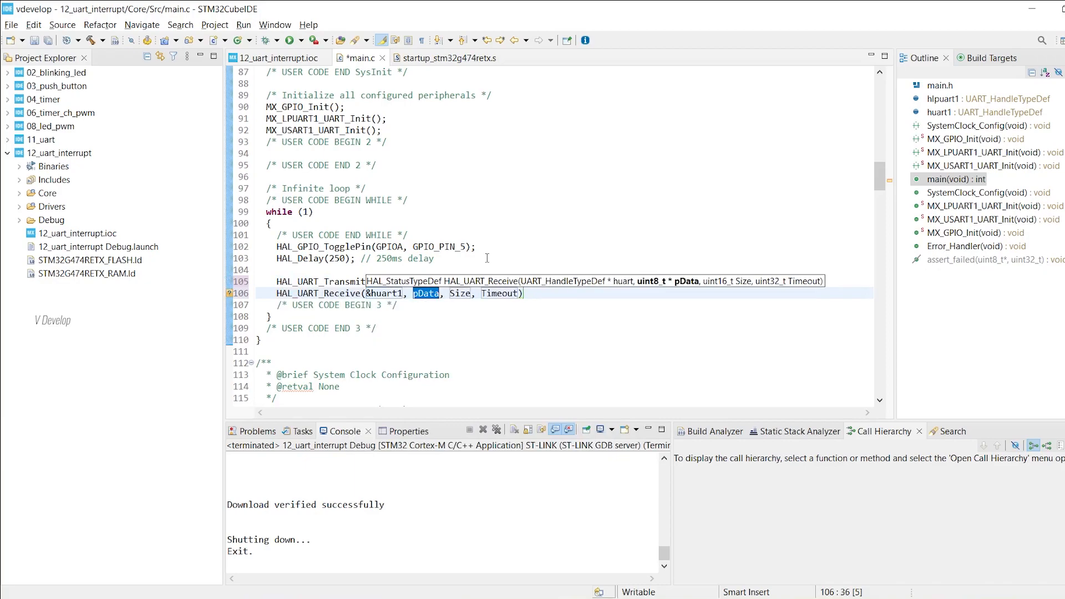
text(rx_buffer)
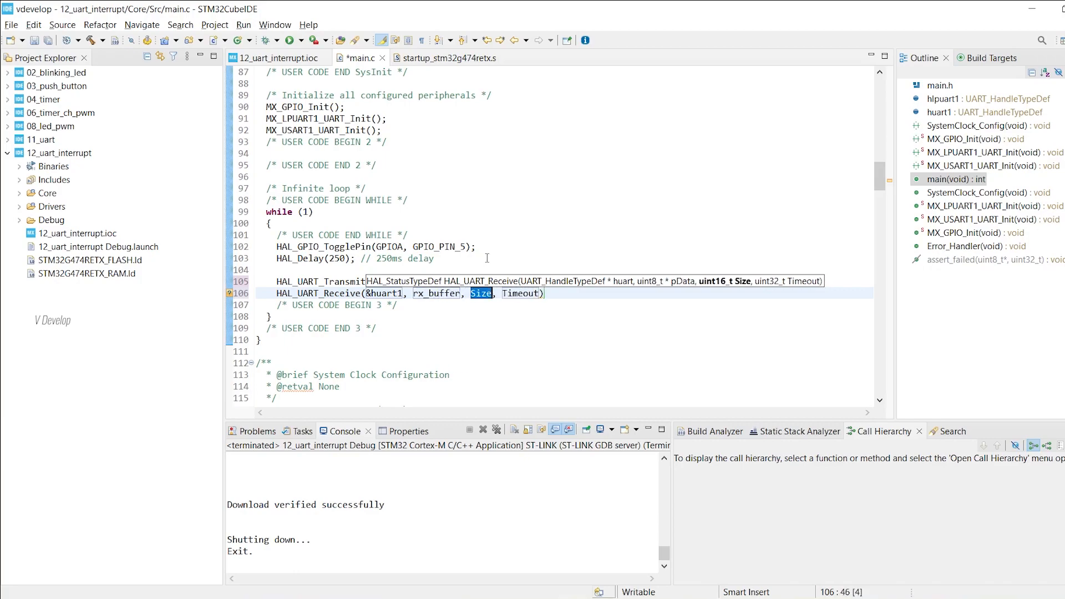
text(4,)
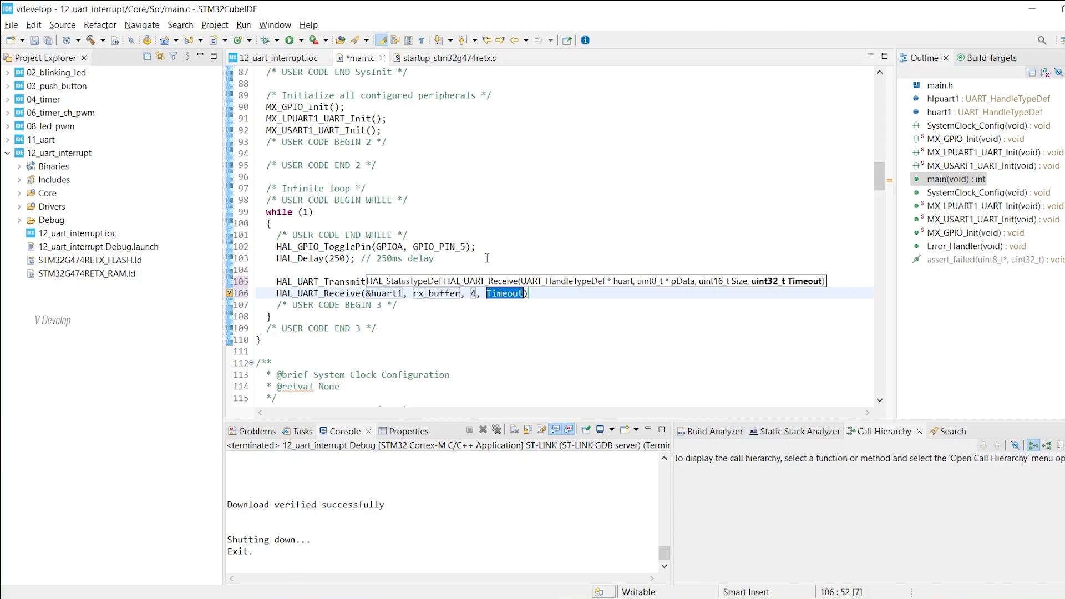
text(2000)
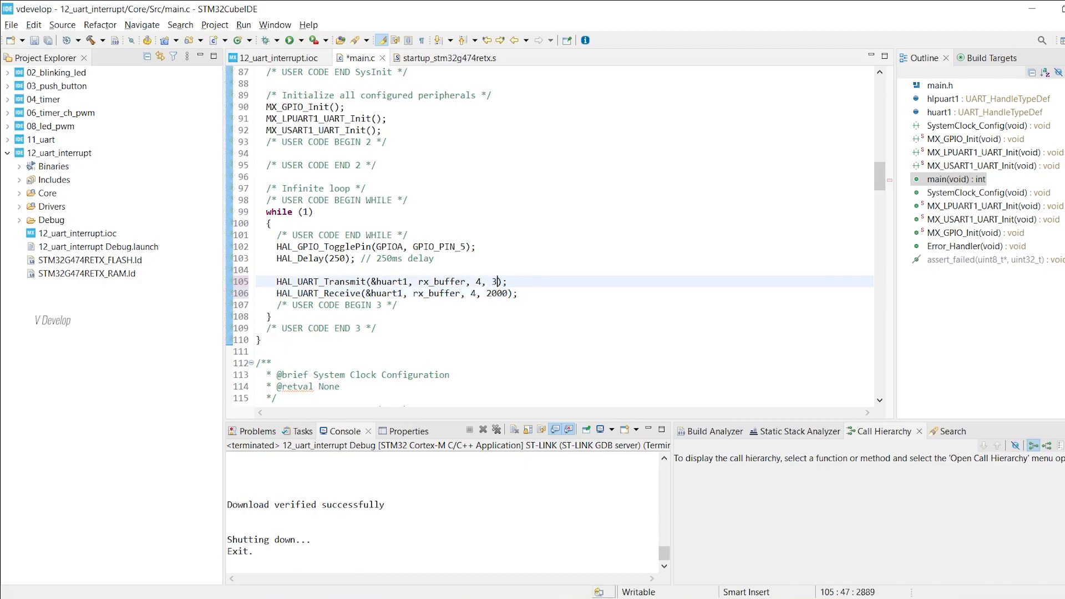
text(00)
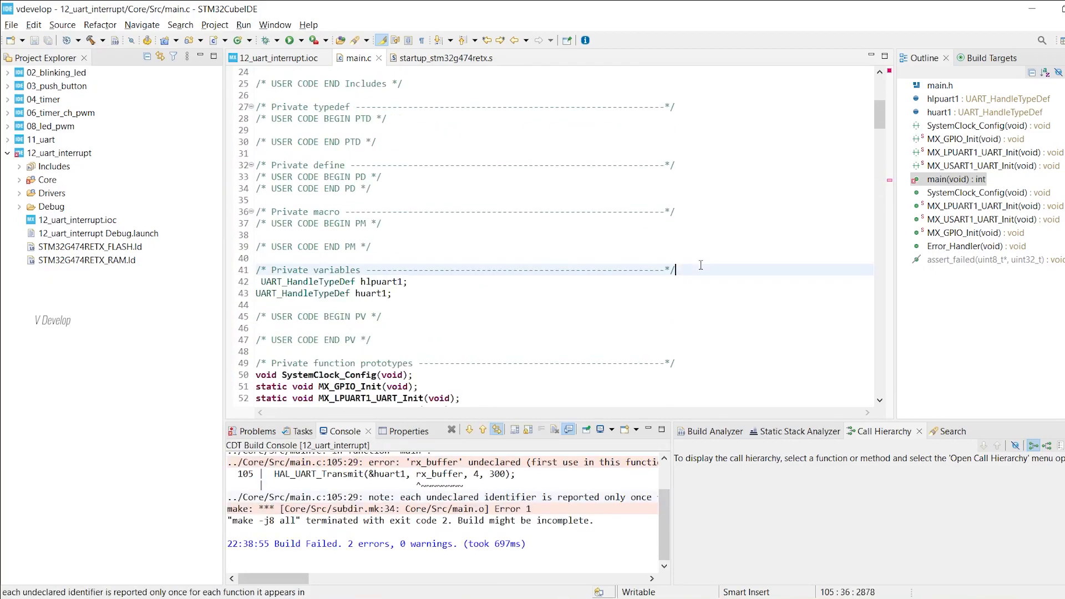
Declare 'uint8_t rx_buffer[4];' under Private variables and rebuild with 0 errors
text(uint8_t rx_buffer)
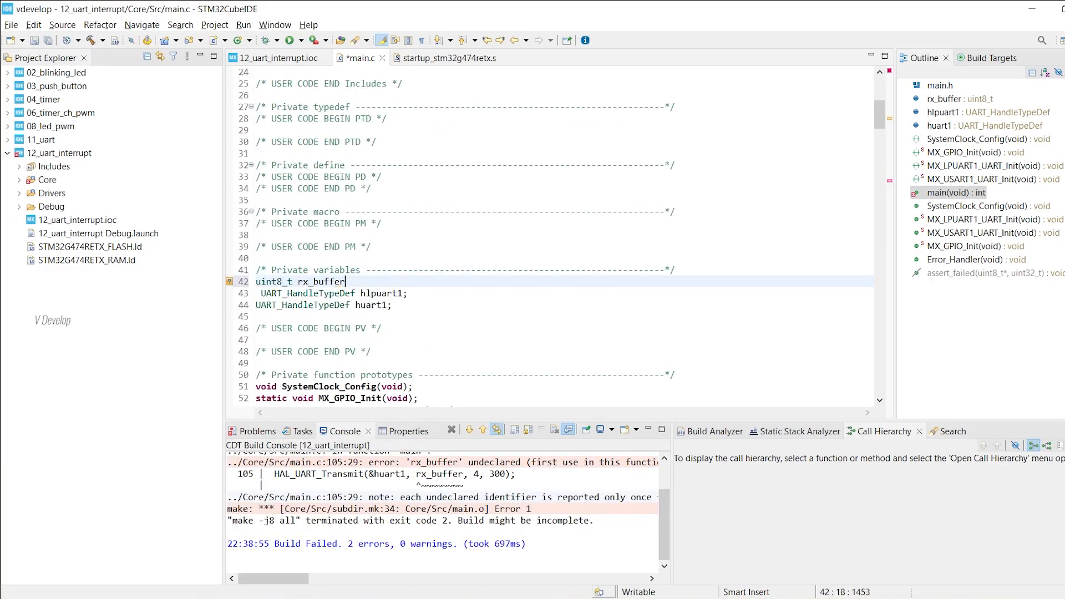
text([4];)
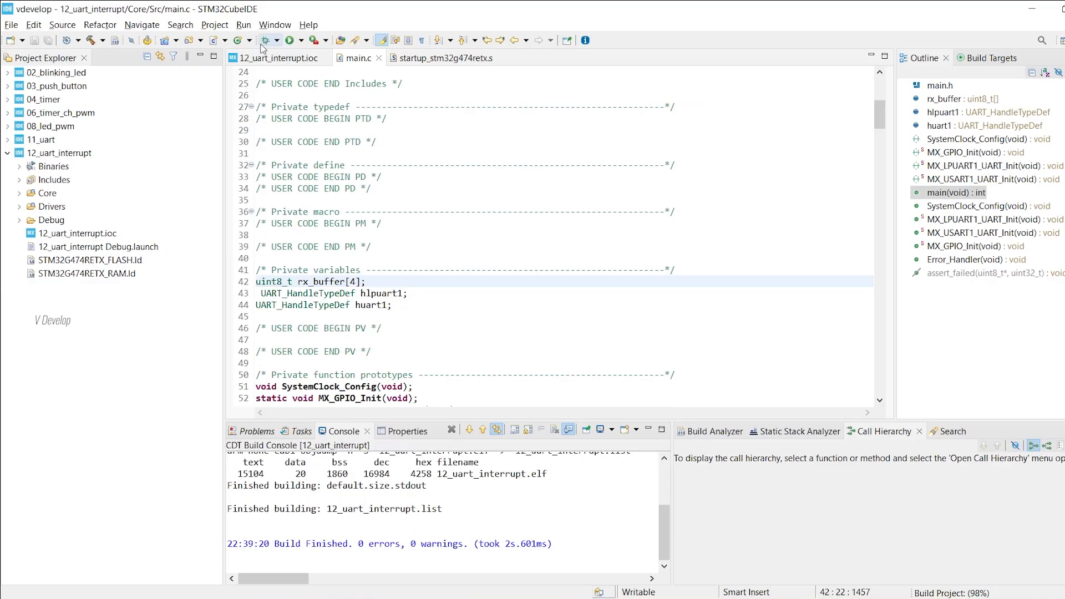
Start debugging and set Tera Term's COM5 serial port speed to 115200 baud
click(267, 39)
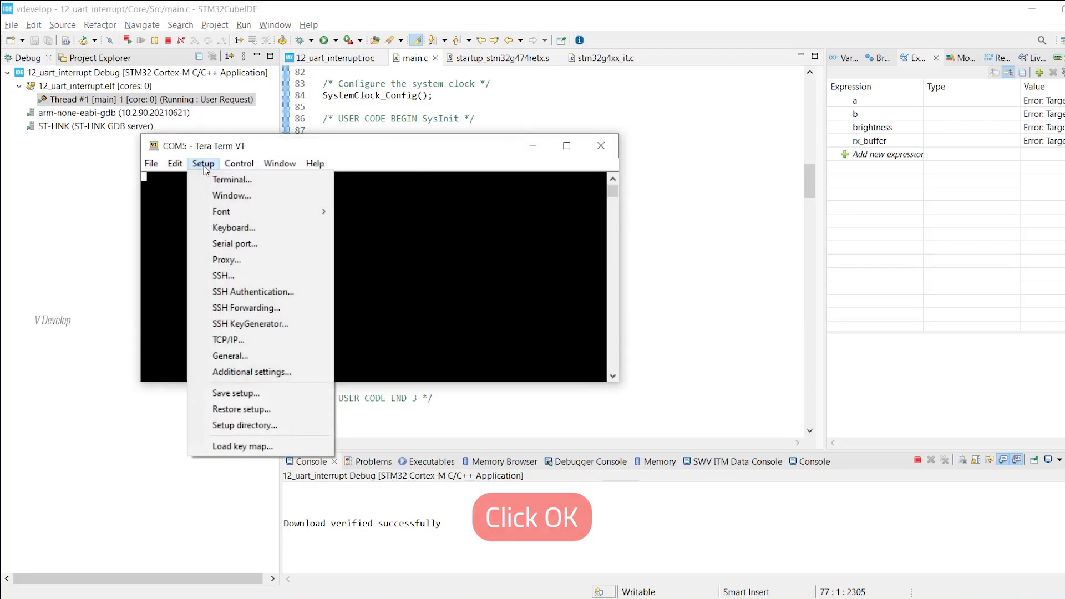
click(234, 242)
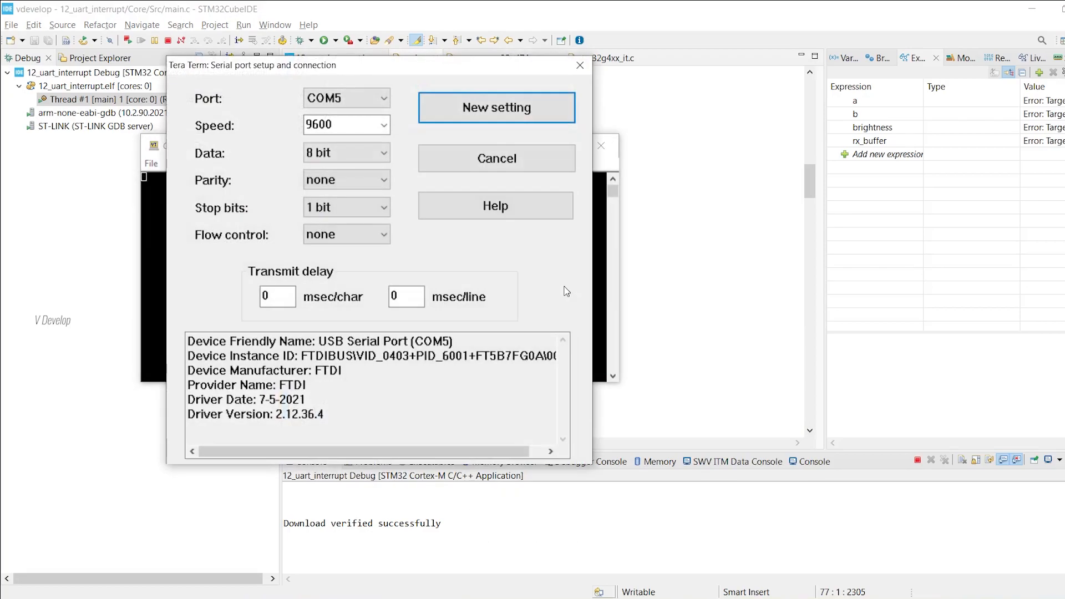
click(383, 125)
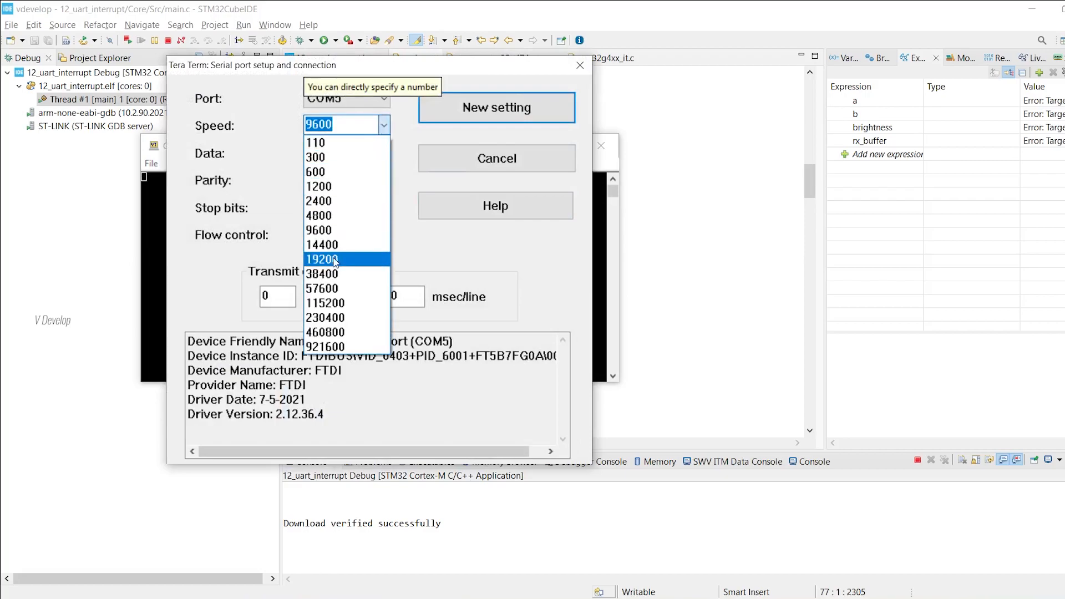
click(326, 303)
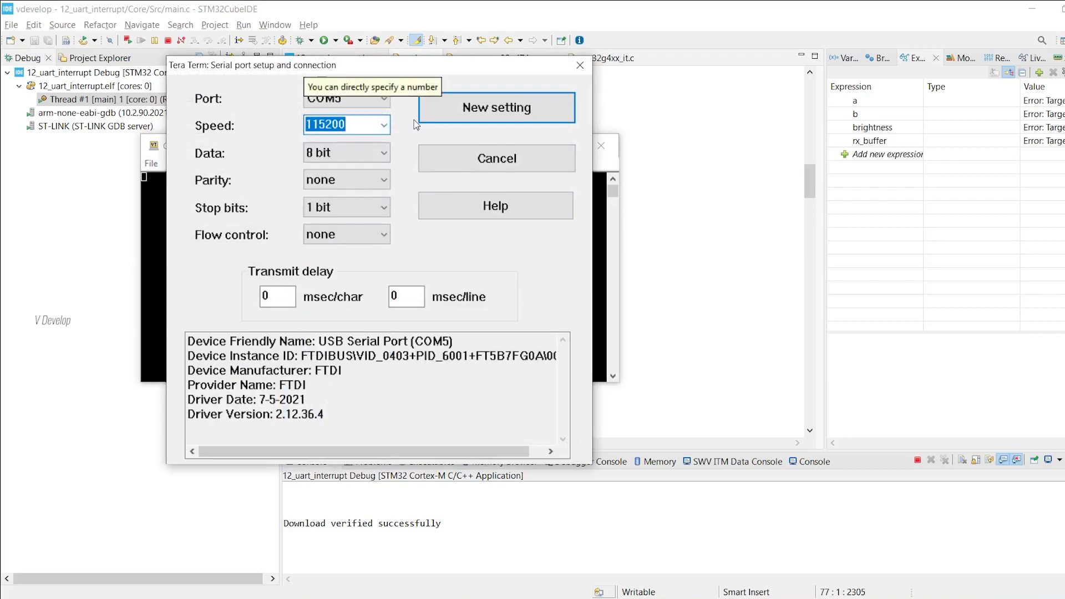
click(495, 107)
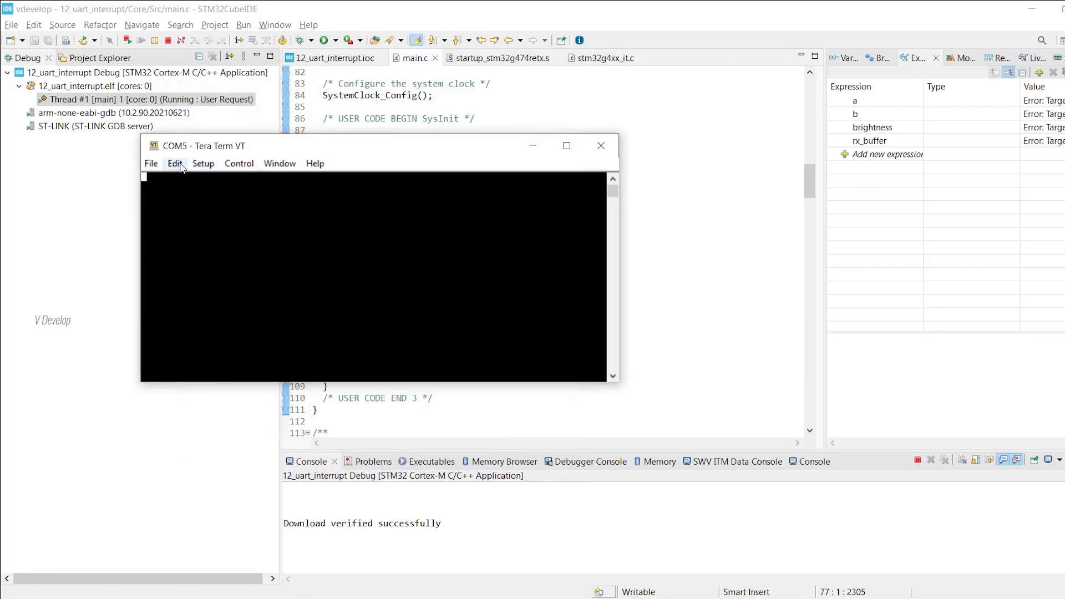
Confirm Tera Term's terminal settings from the Setup menu
click(202, 163)
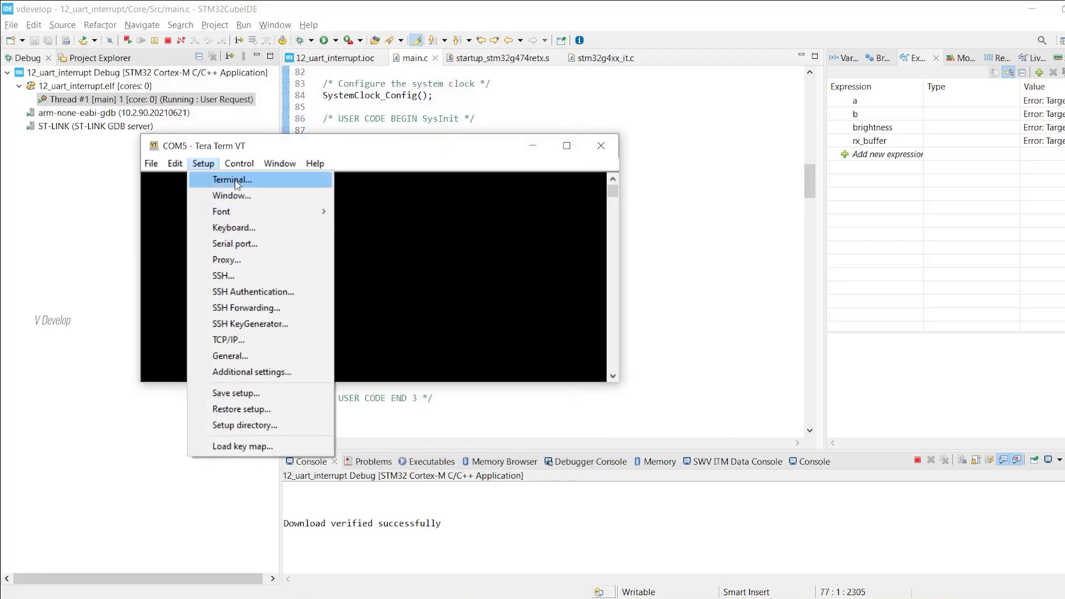
click(232, 179)
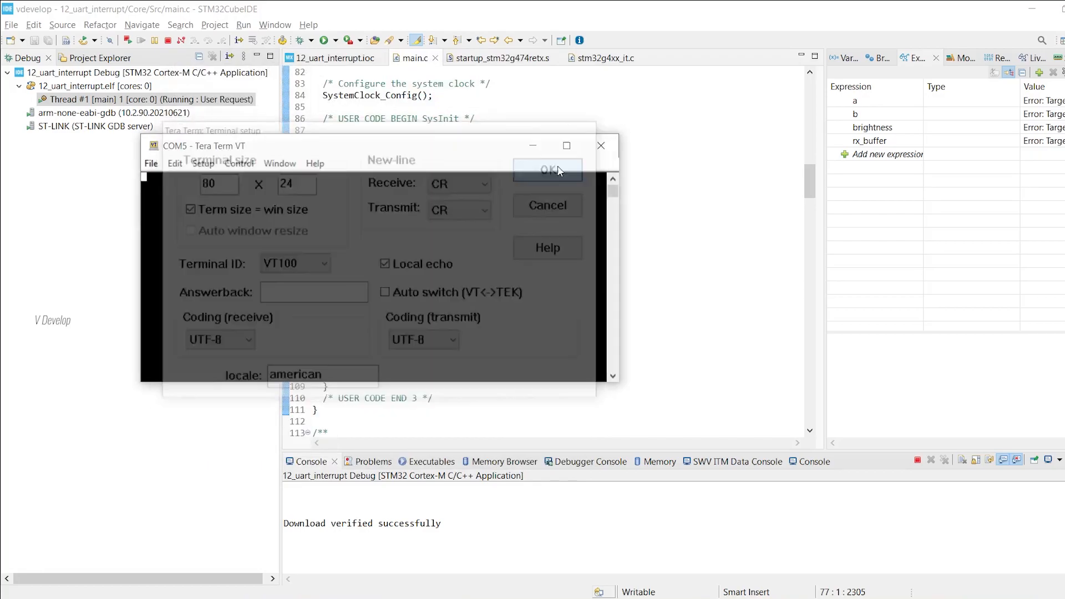
click(547, 170)
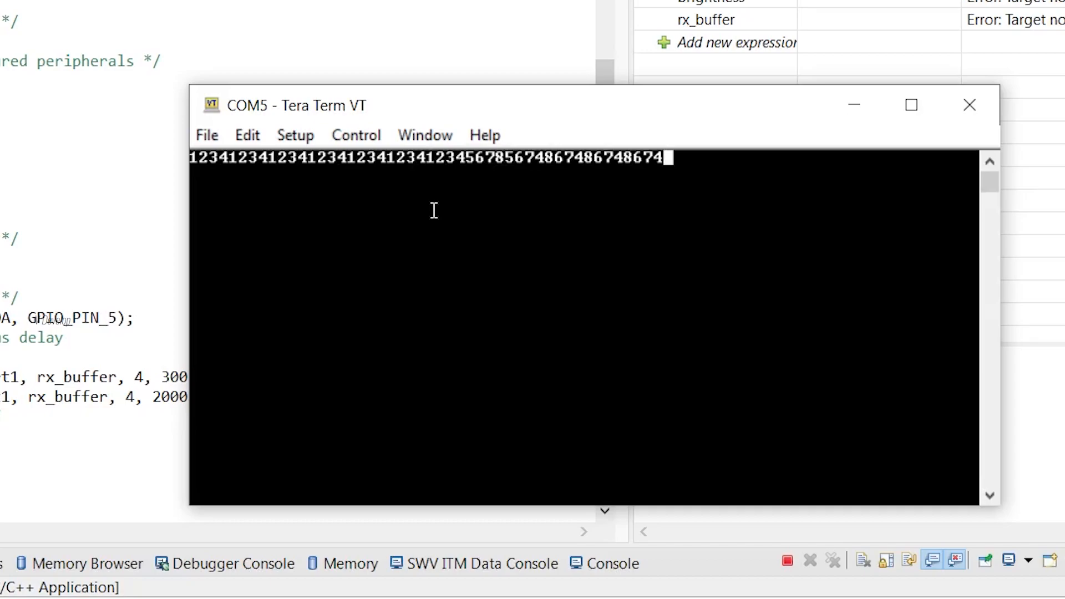
Send 'aba674cd' from Tera Term and watch the board echo it back four bytes at a time
text(aba674cd)
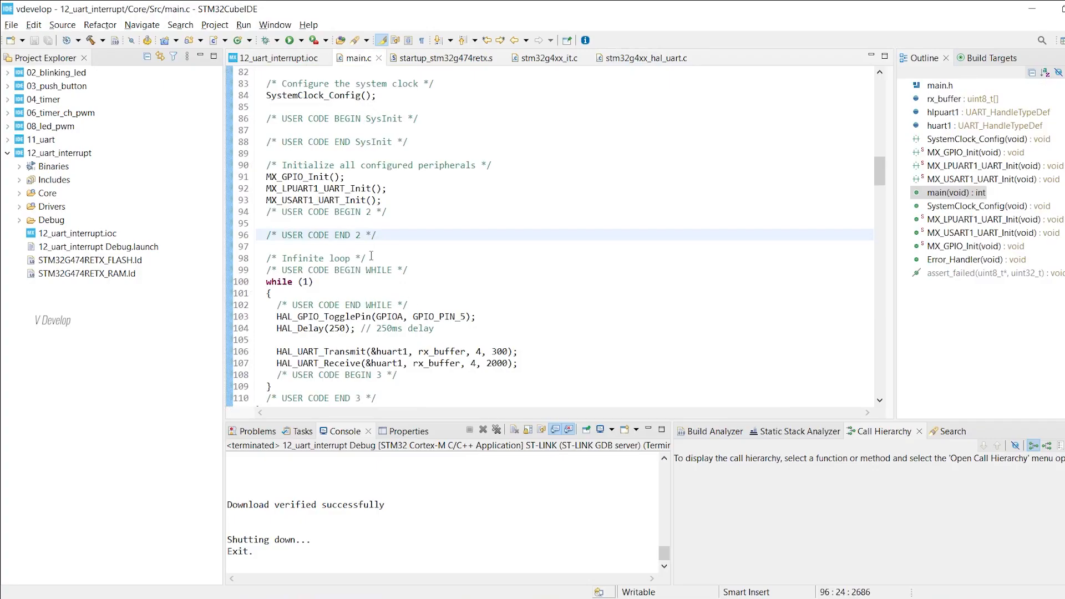
Add HAL_UART_Receive_IT(&huart1, rx_buffer, 4); just above while(1) in main.c
text(HAL_UART_Receive_IT(&huart1, rx_buffer, Size)
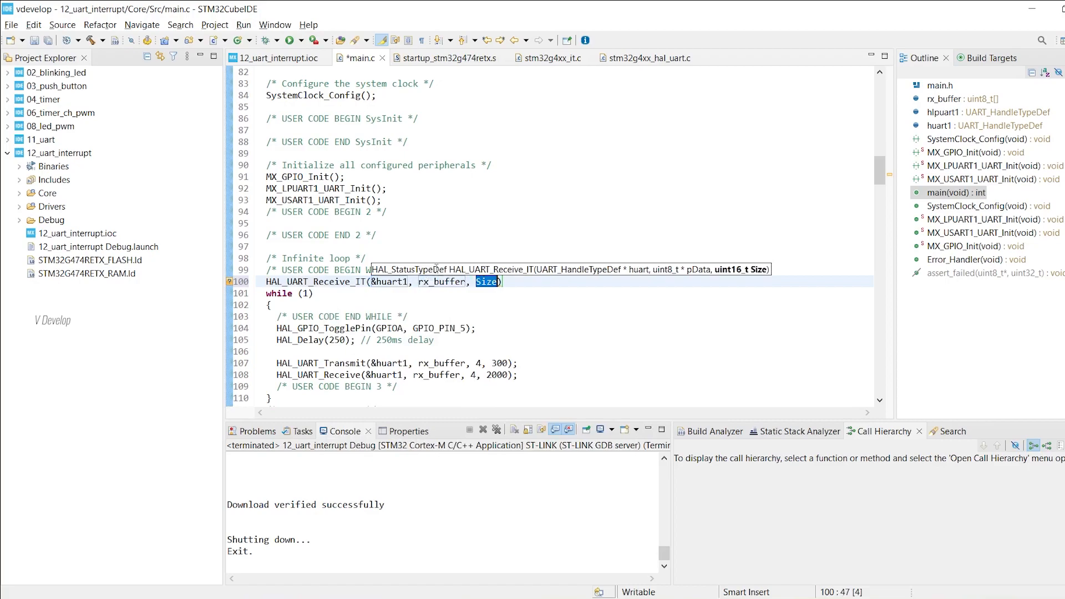
text(4)
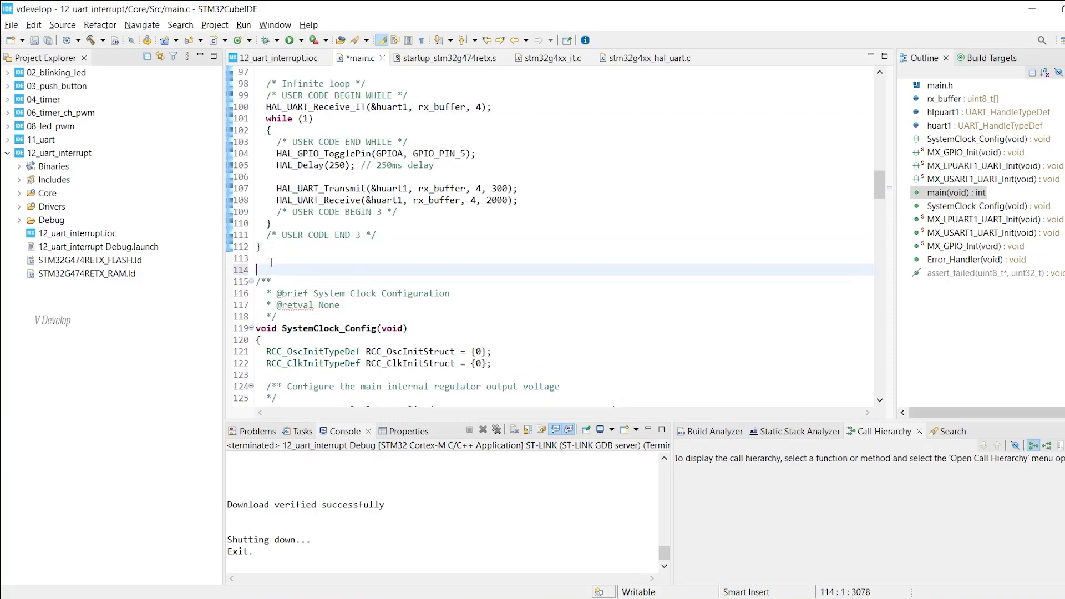
Define HAL_UART_RxCpltCallback that transmits rx_buffer and restarts HAL_UART_Receive_IT for 4 bytes
text(void HAL_UART_RxCpltCallback(UART_HandleTypeDef *huart))
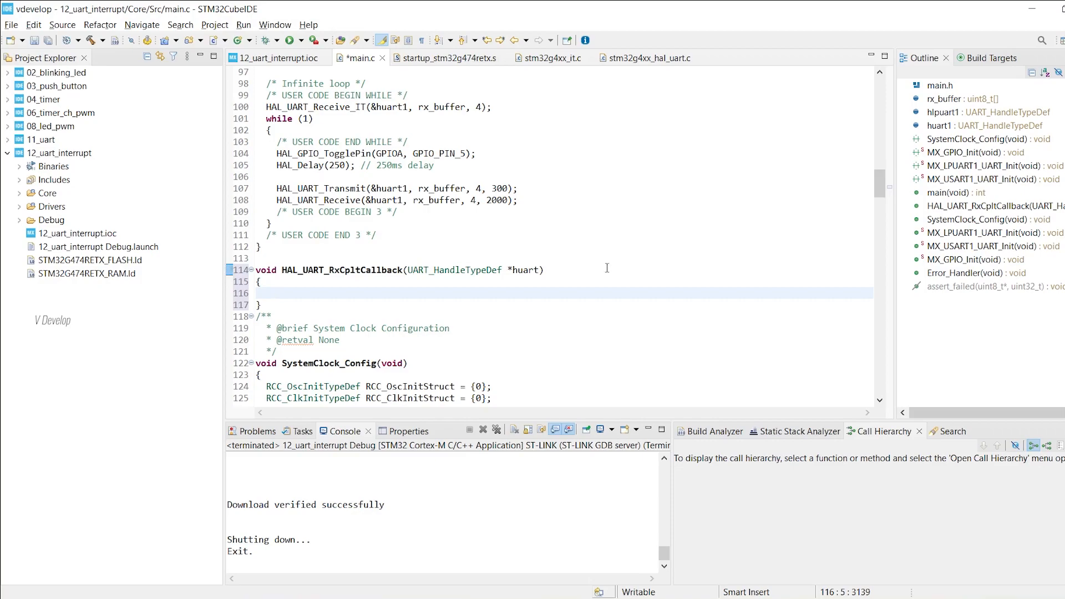
mouse_move(469, 214)
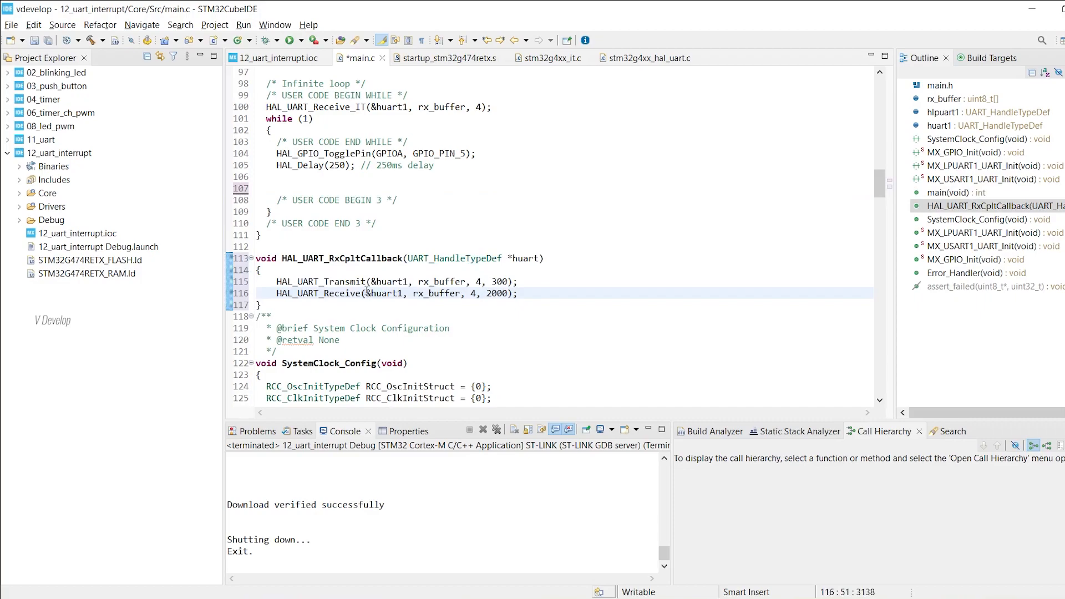
click(360, 294)
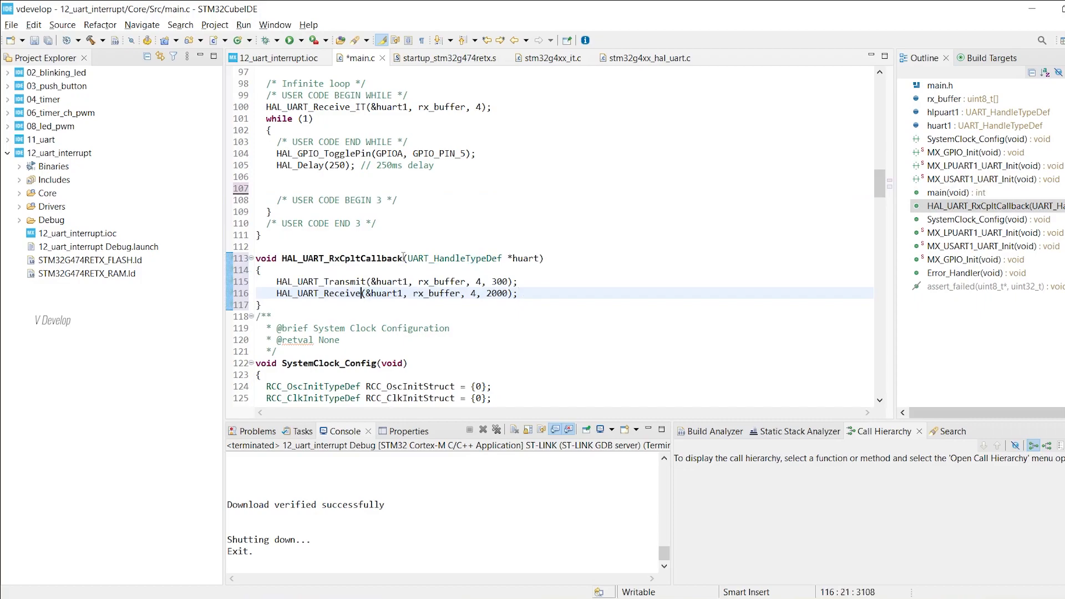
text(_IT)
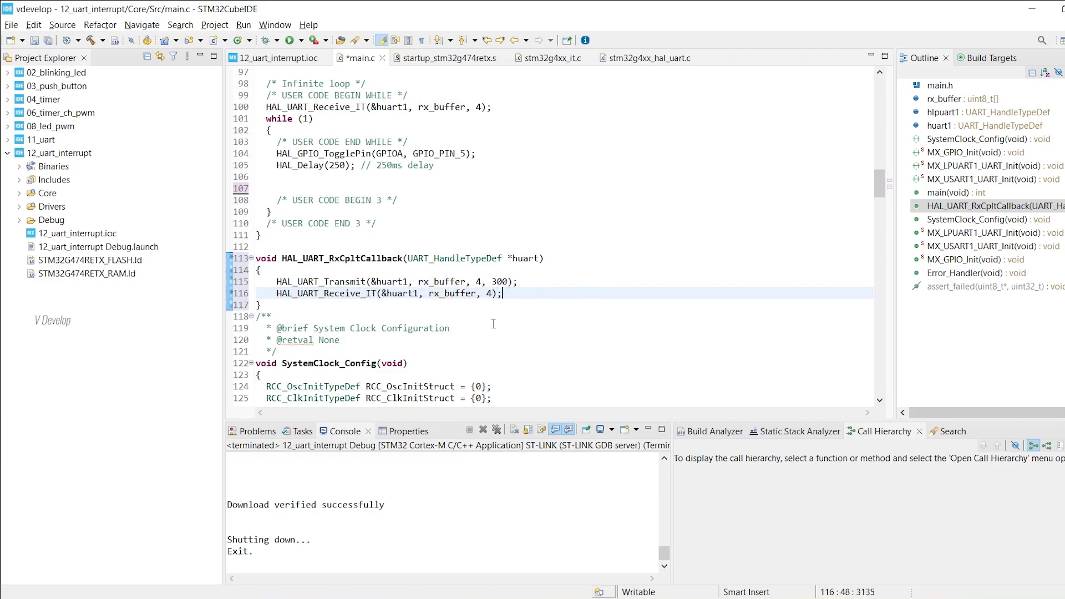
mouse_move(510, 295)
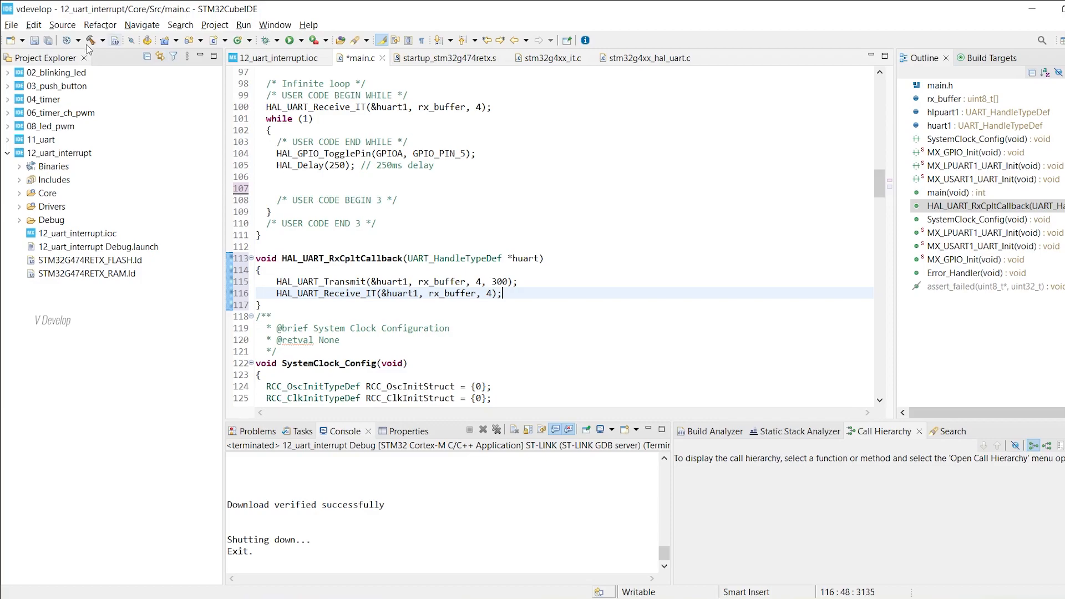
Rebuild the interrupt-driven project and launch it on the board in debug
click(91, 39)
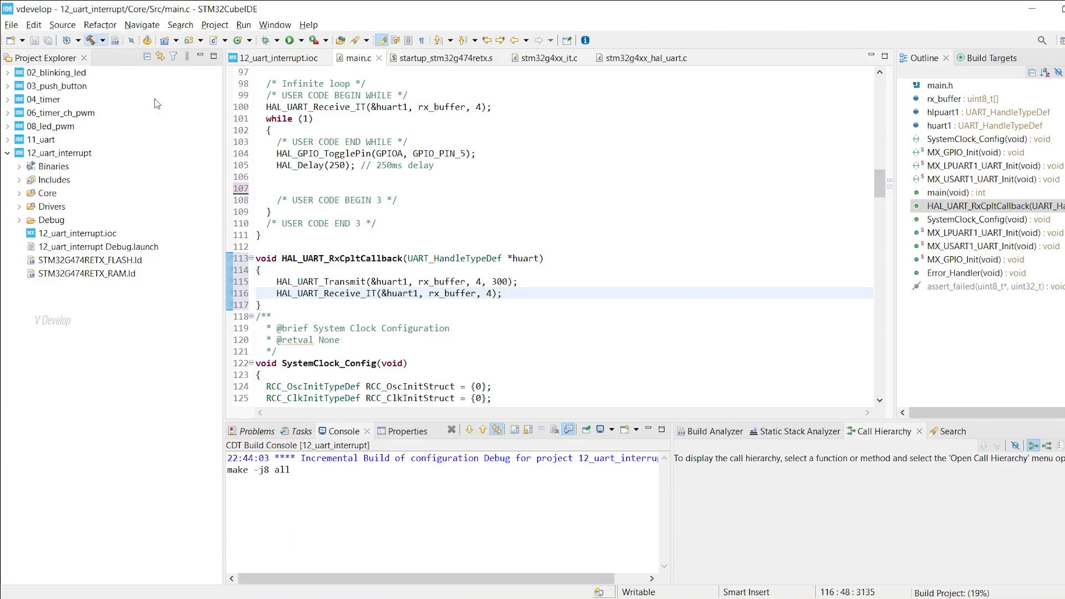
click(269, 40)
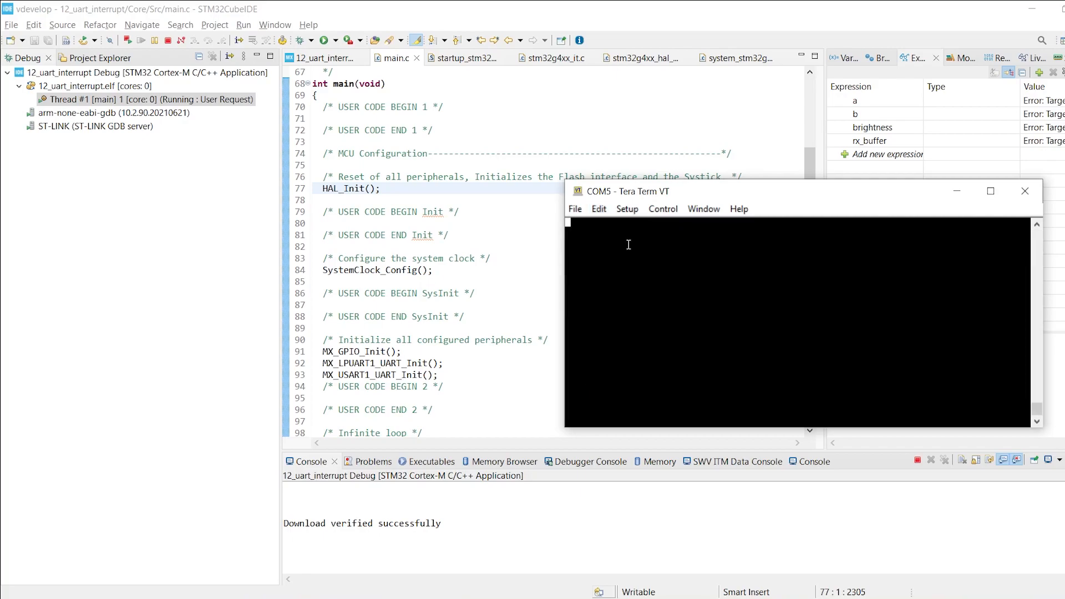
Send '123123', 'abcdabcd' and '456' from Tera Term to verify the four-byte echo
text(12312312341234)
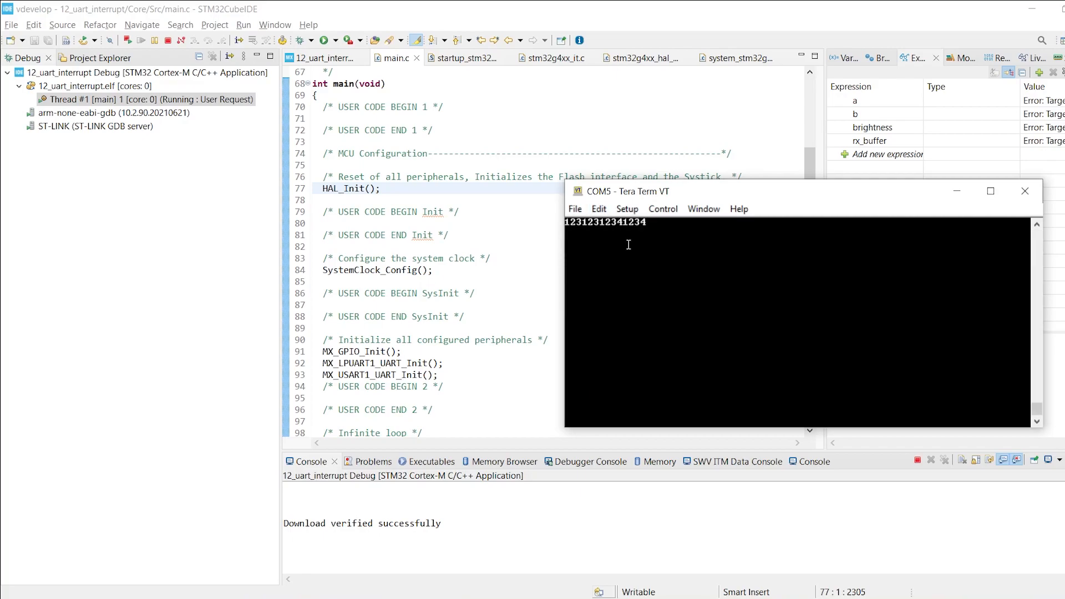
text(a)
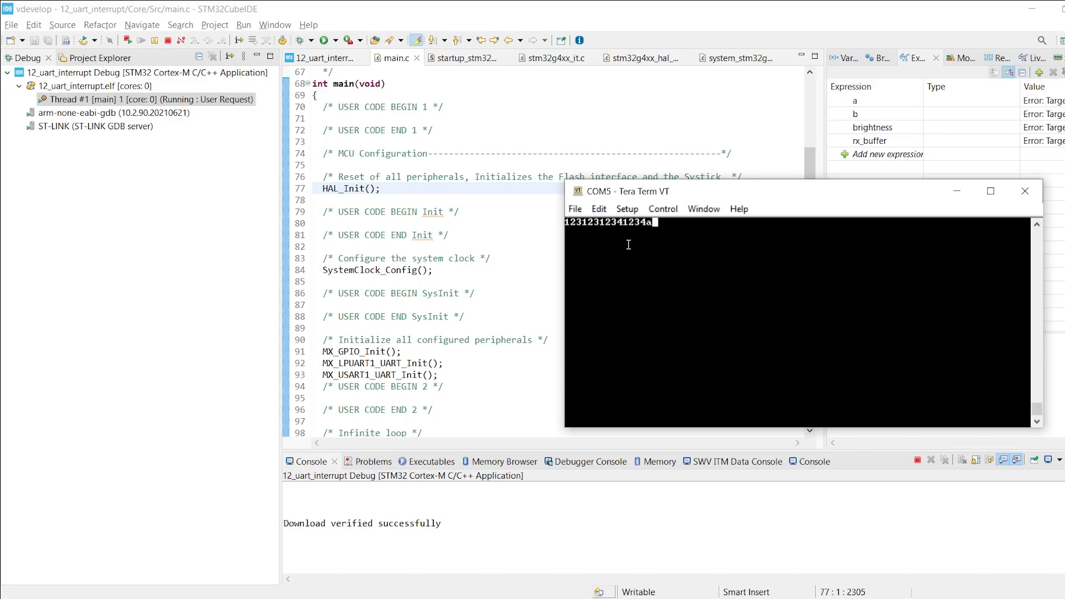
text(bcdabcdefghefgh)
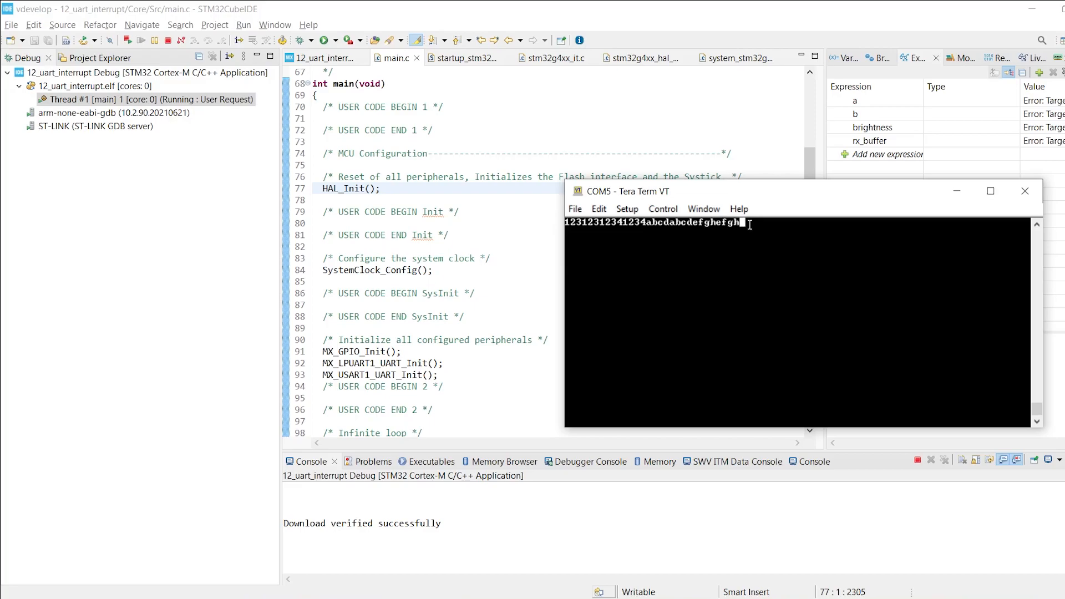
text(456)
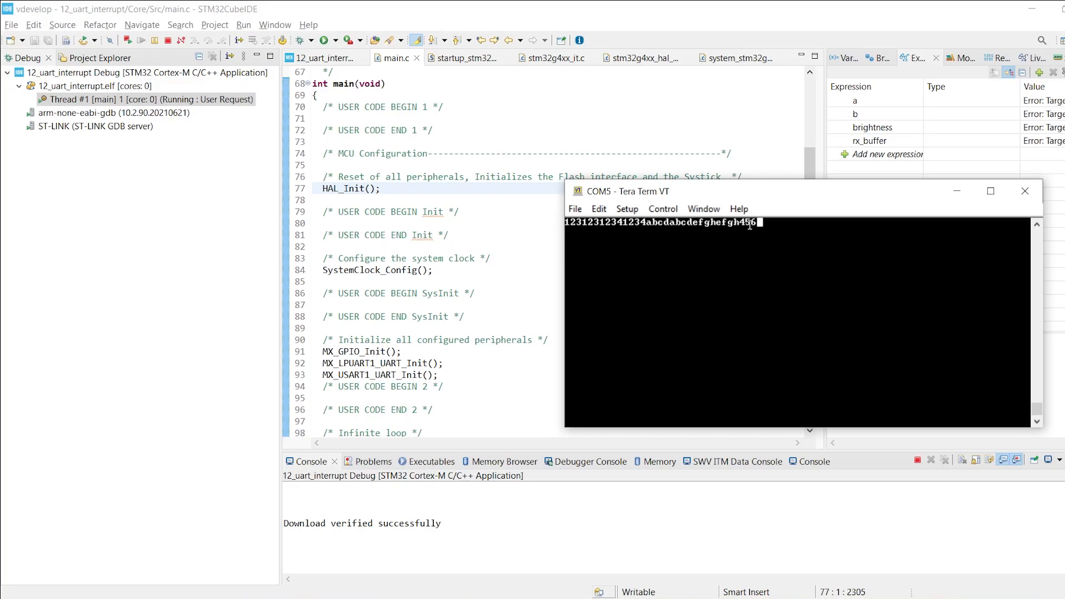